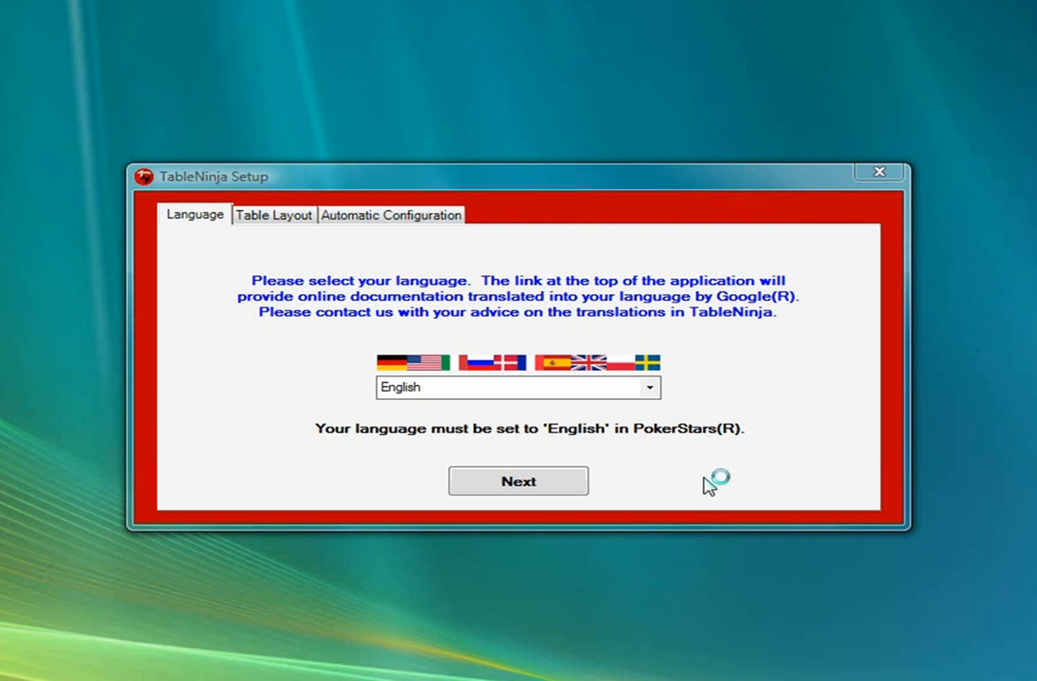
mouse_move(709, 484)
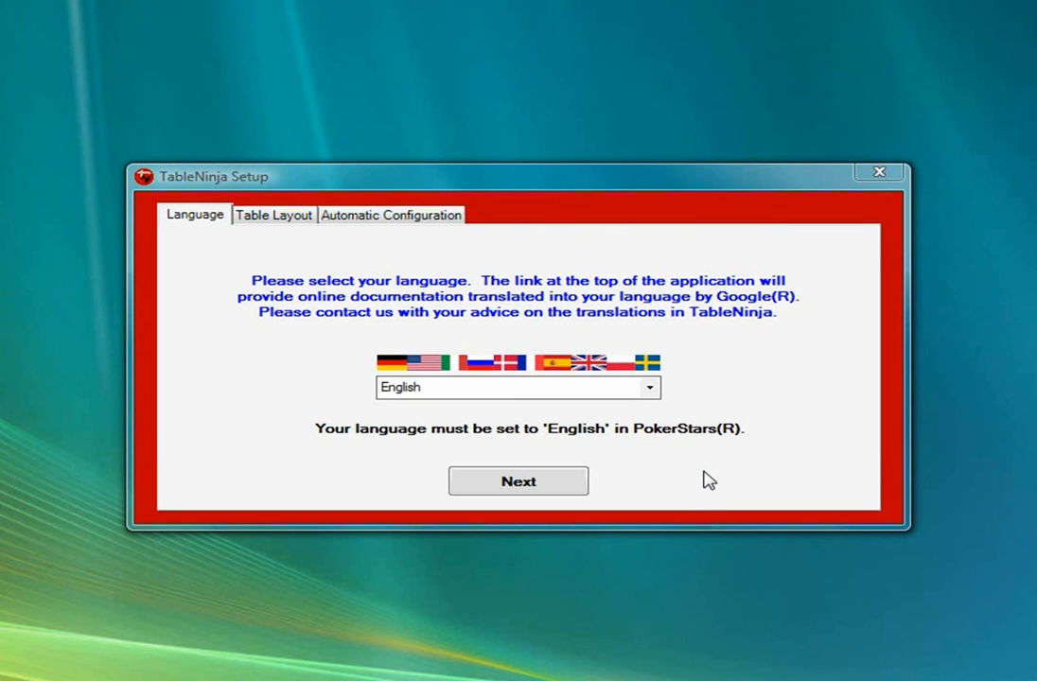
mouse_move(702, 480)
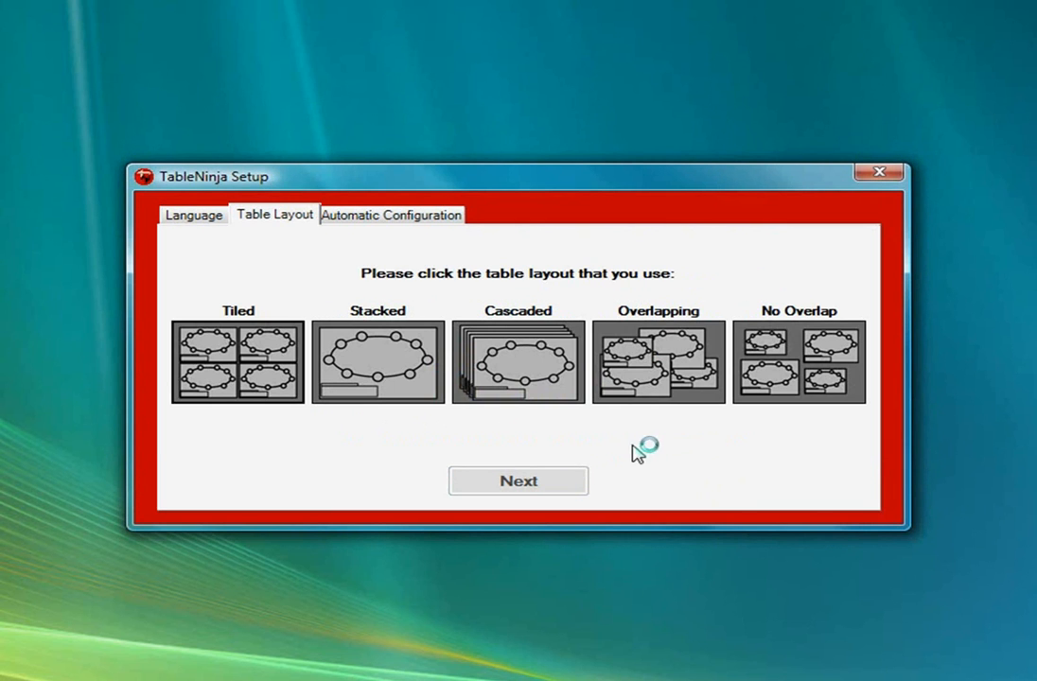
mouse_move(677, 454)
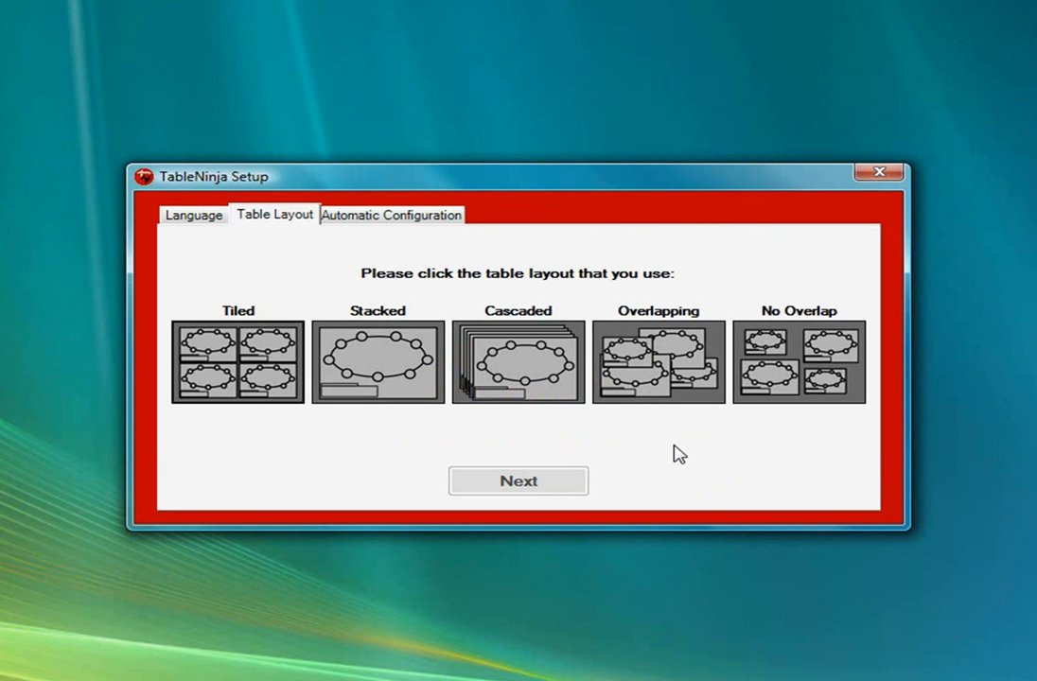
mouse_move(672, 462)
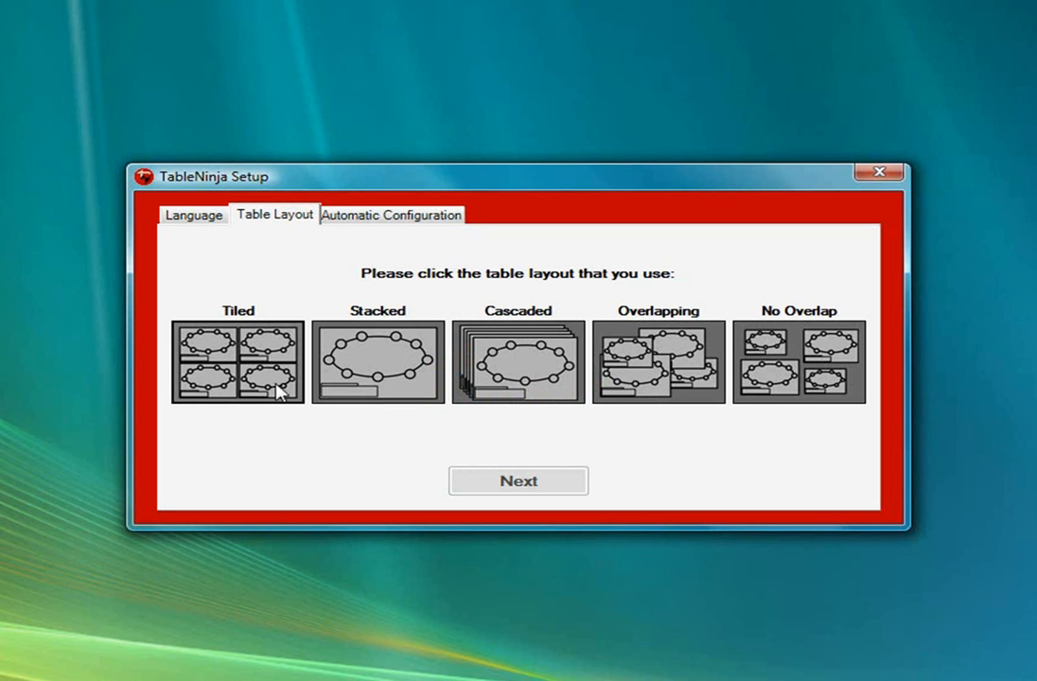
Step: Choose the Tiled layout picture and advance setup to automatic configuration
click(238, 364)
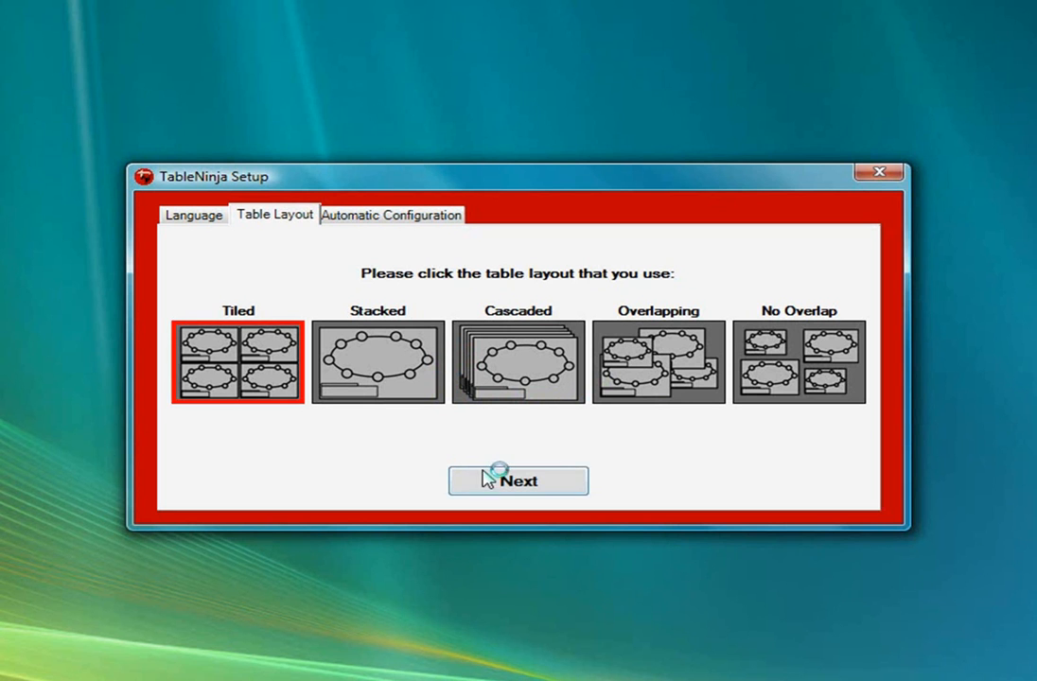
click(518, 481)
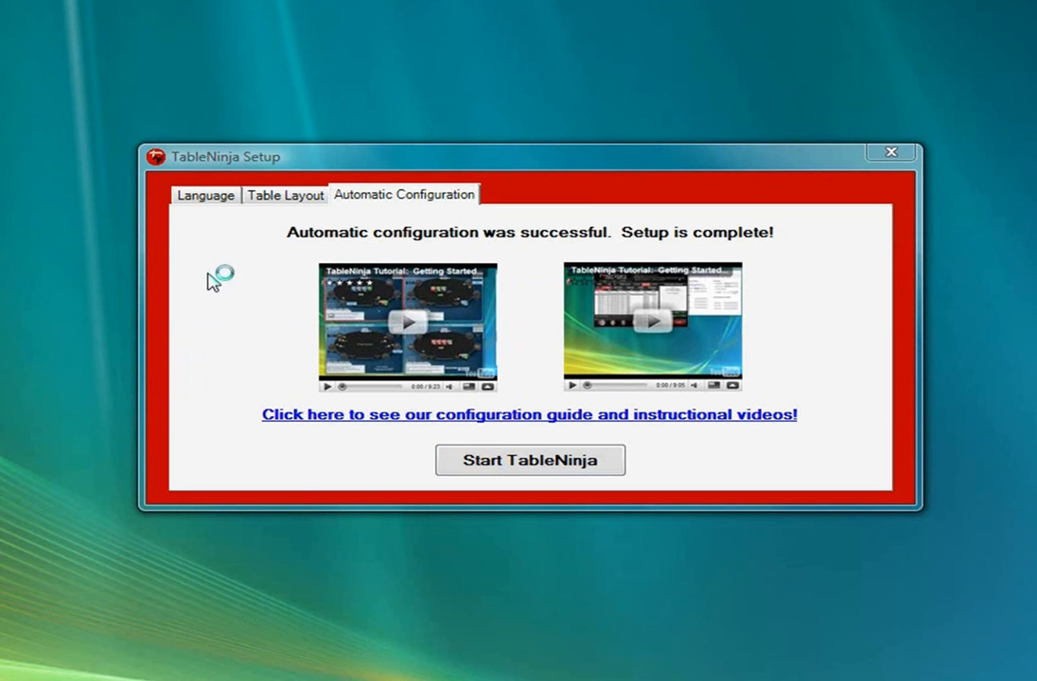
mouse_move(577, 236)
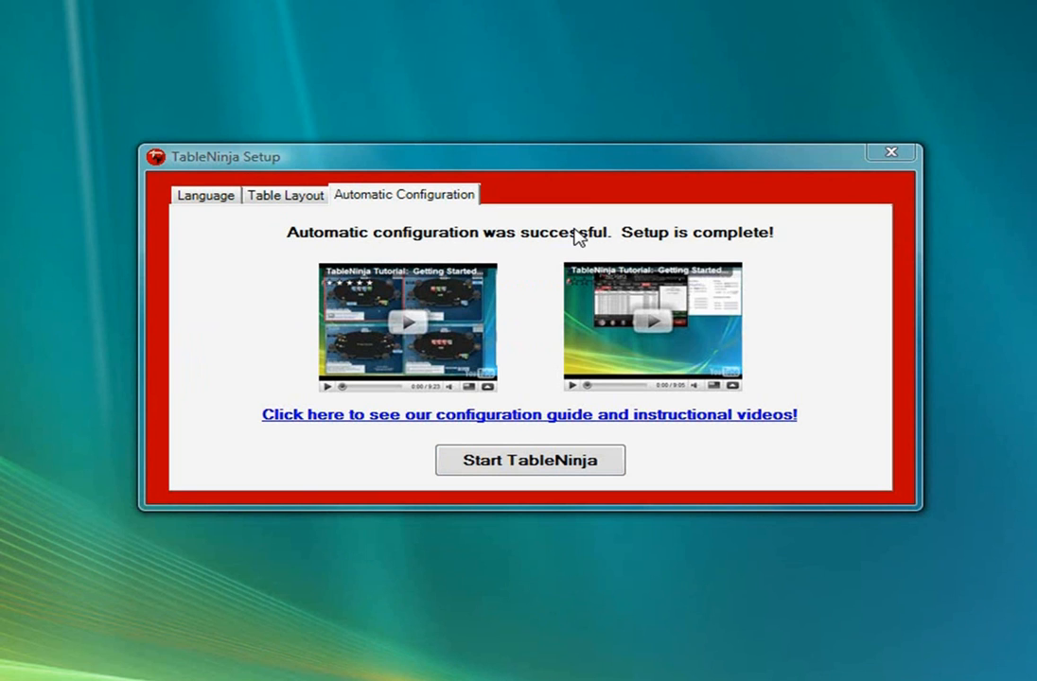
mouse_move(891, 570)
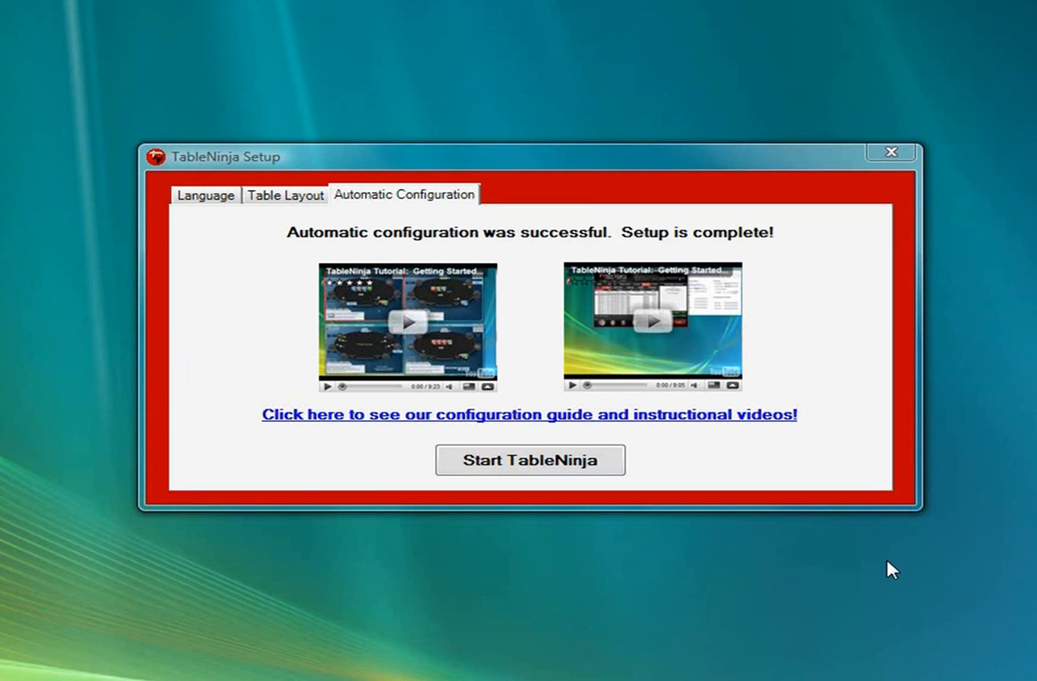
mouse_move(887, 571)
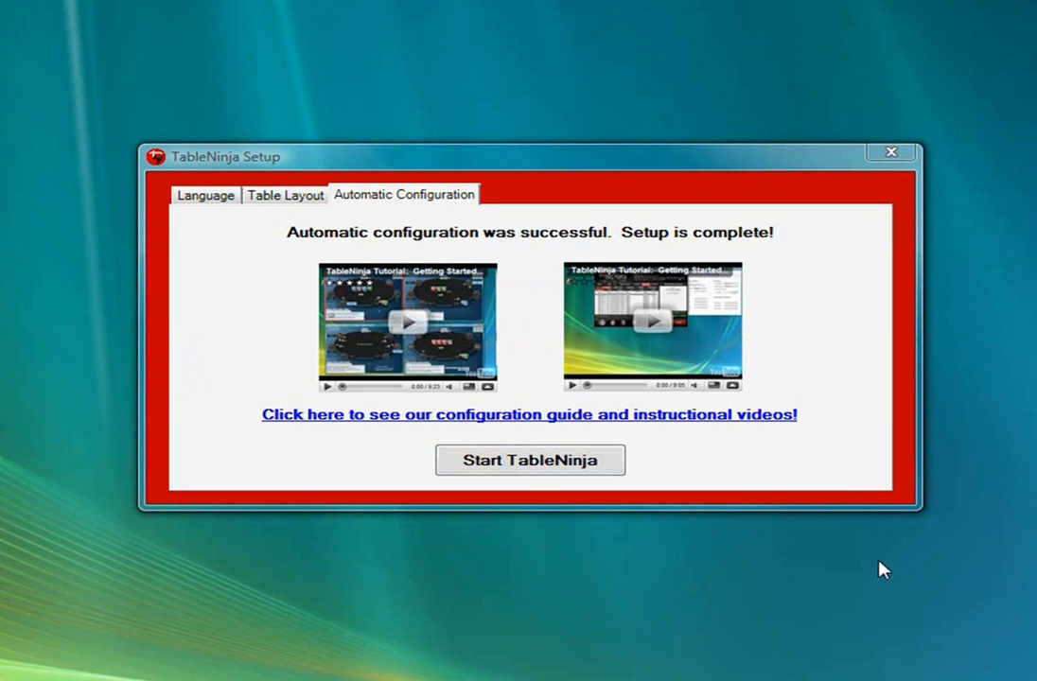
mouse_move(874, 569)
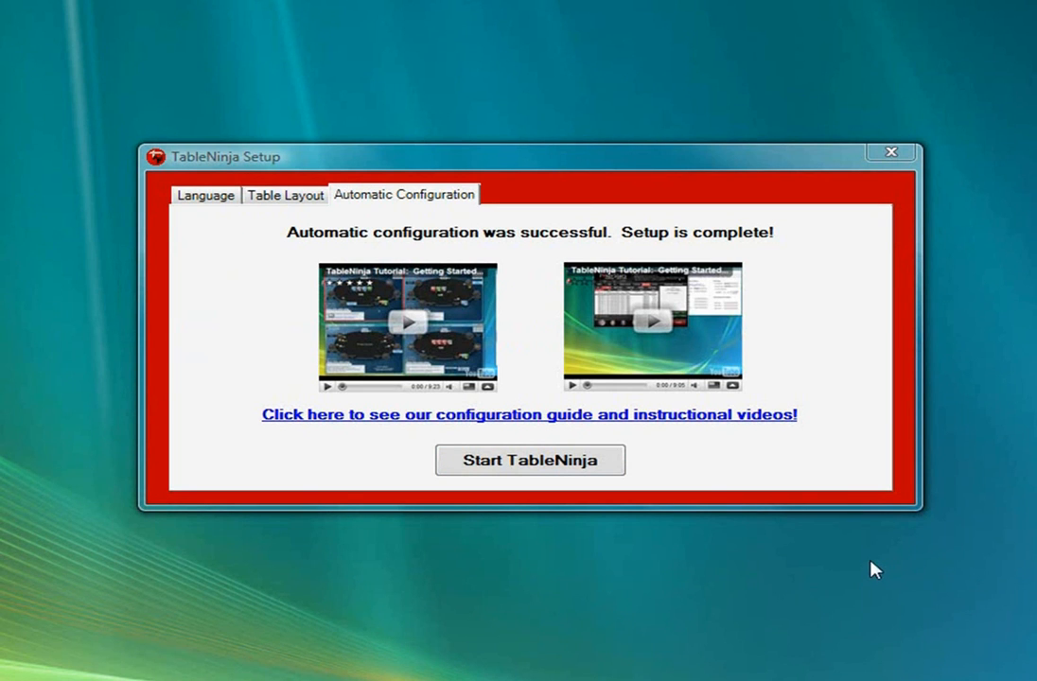
mouse_move(866, 567)
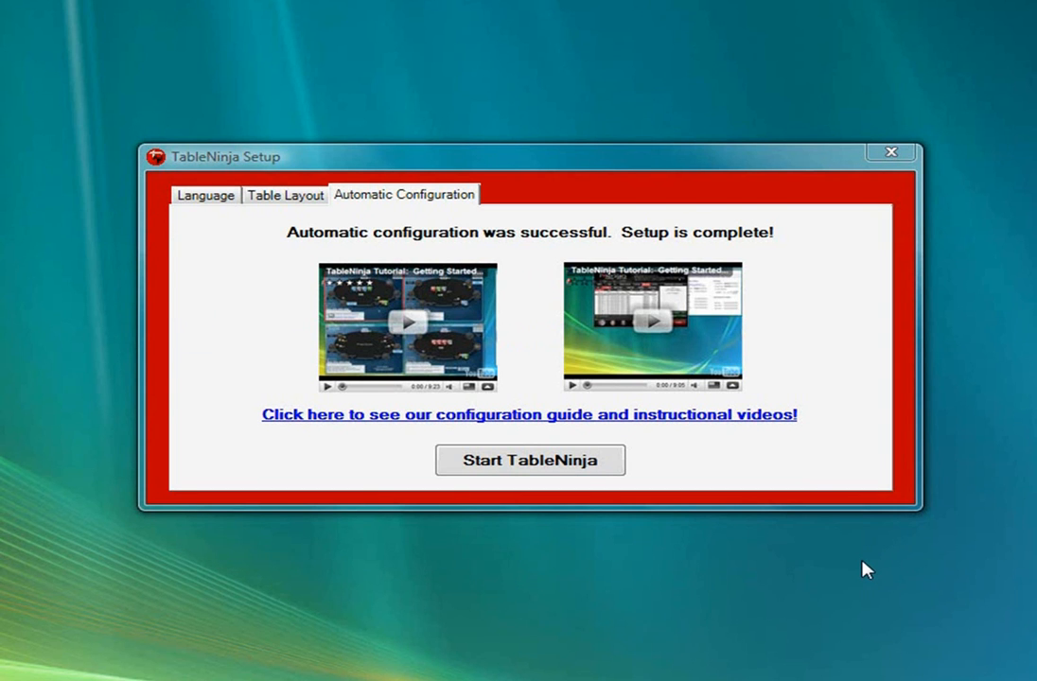
mouse_move(854, 567)
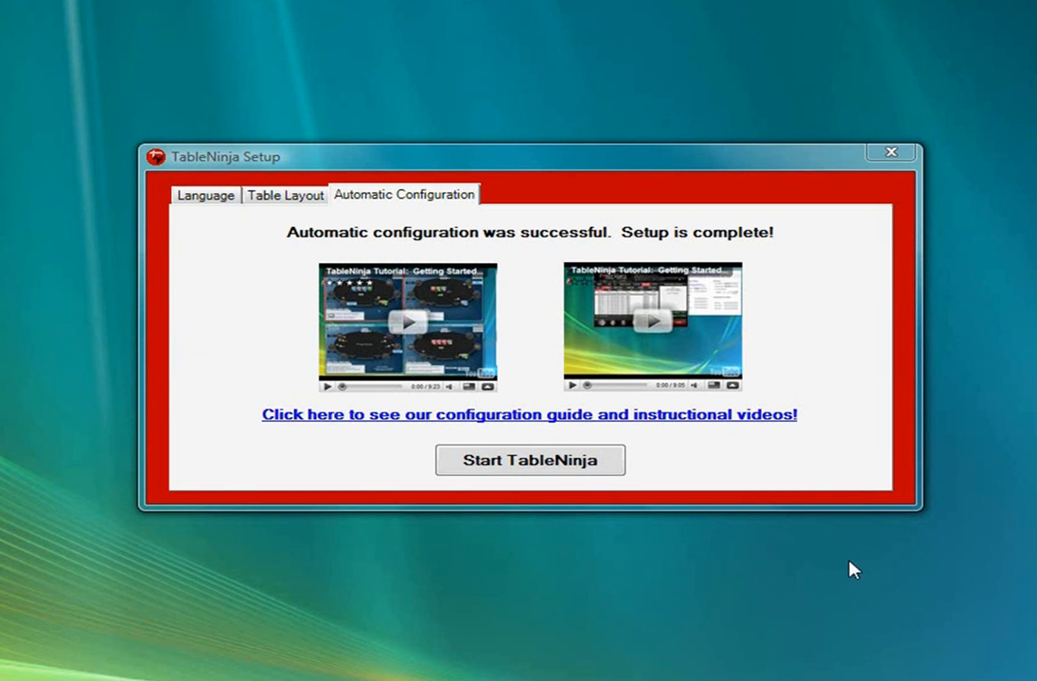
mouse_move(628, 488)
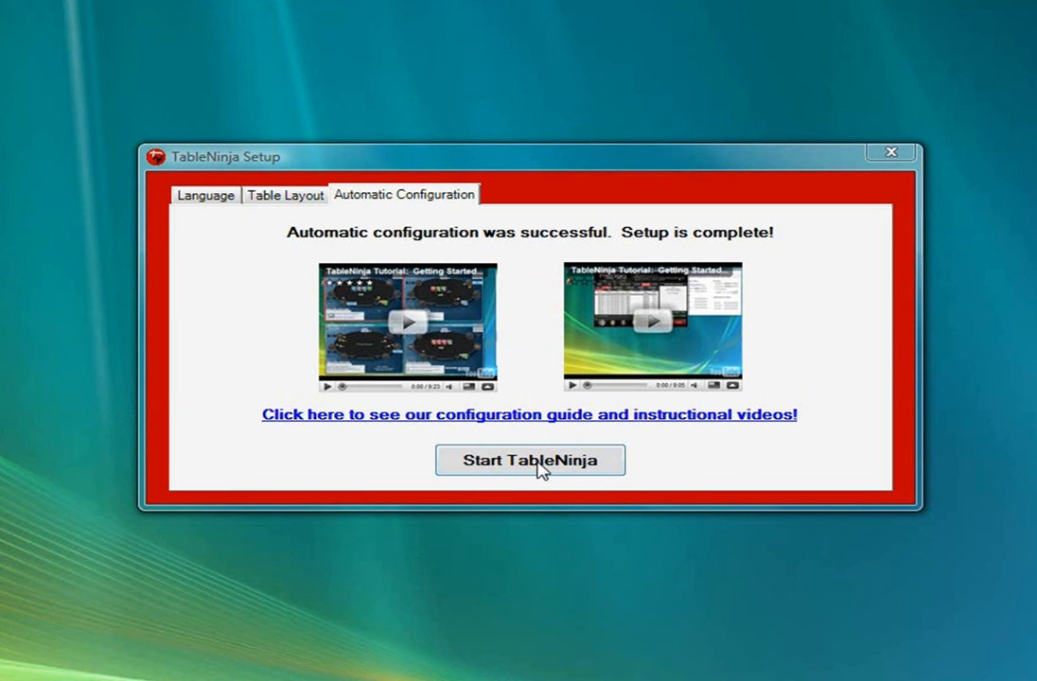
Step: Launch the main TableNinja window and bring up the current tab's online documentation in Firefox
click(530, 460)
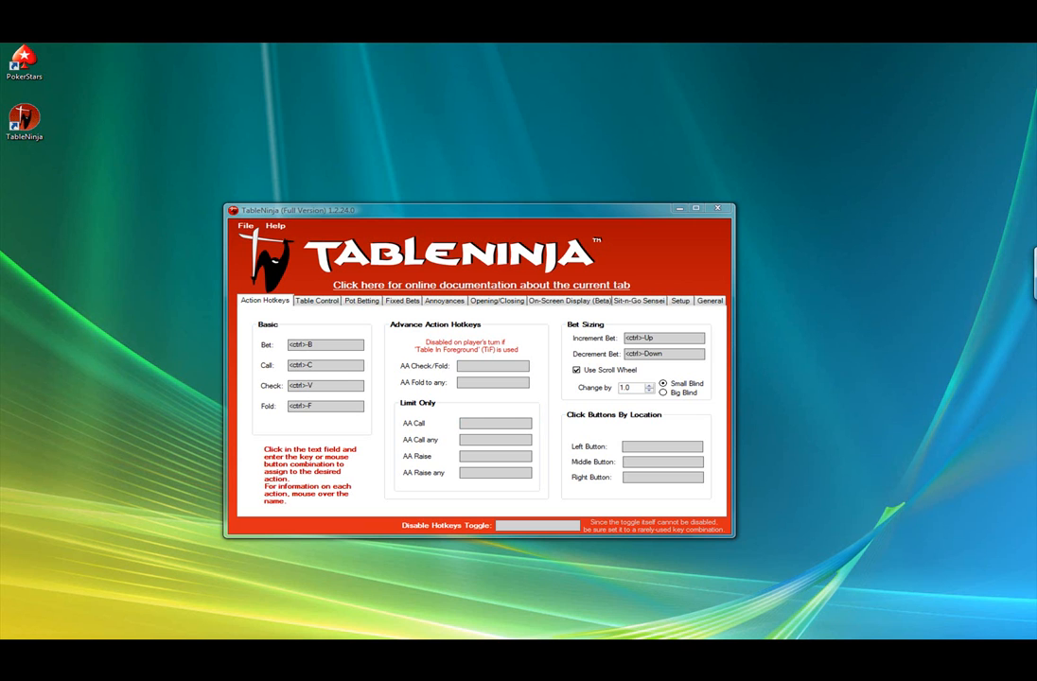
click(480, 283)
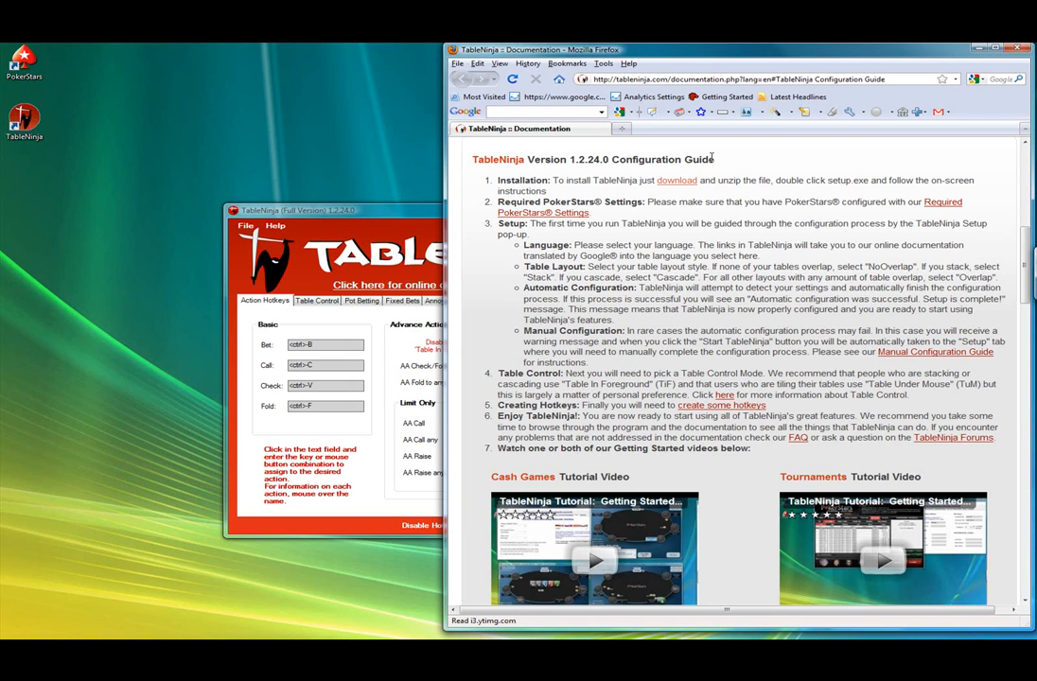
mouse_move(768, 199)
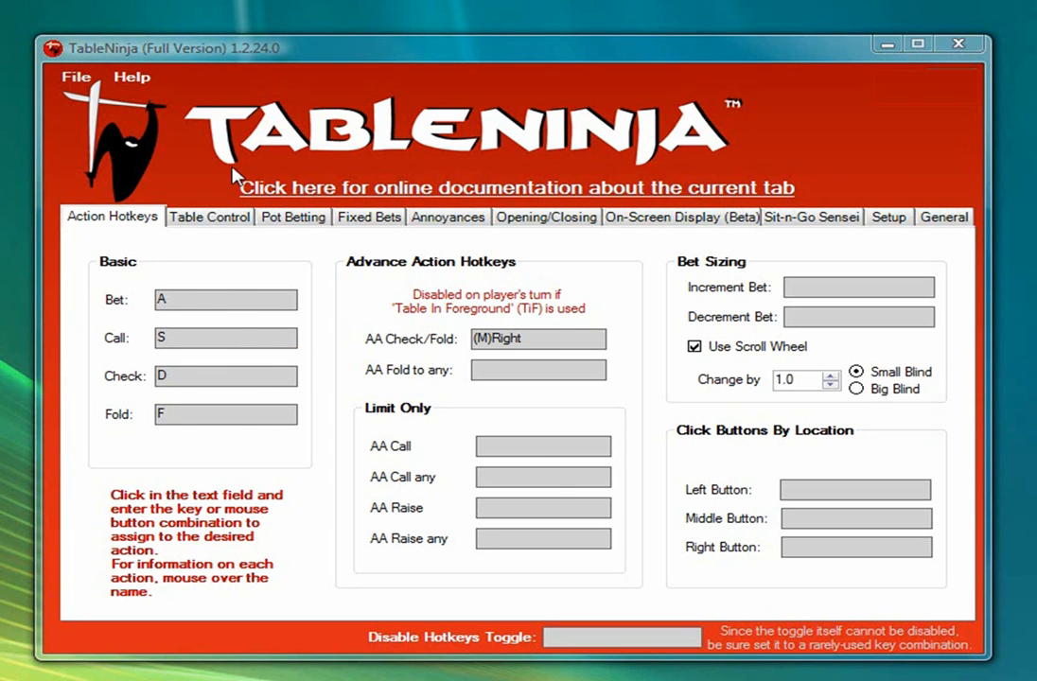
Step: In Table Control settings, assign F1 to cycle to the first-in-line table
click(208, 215)
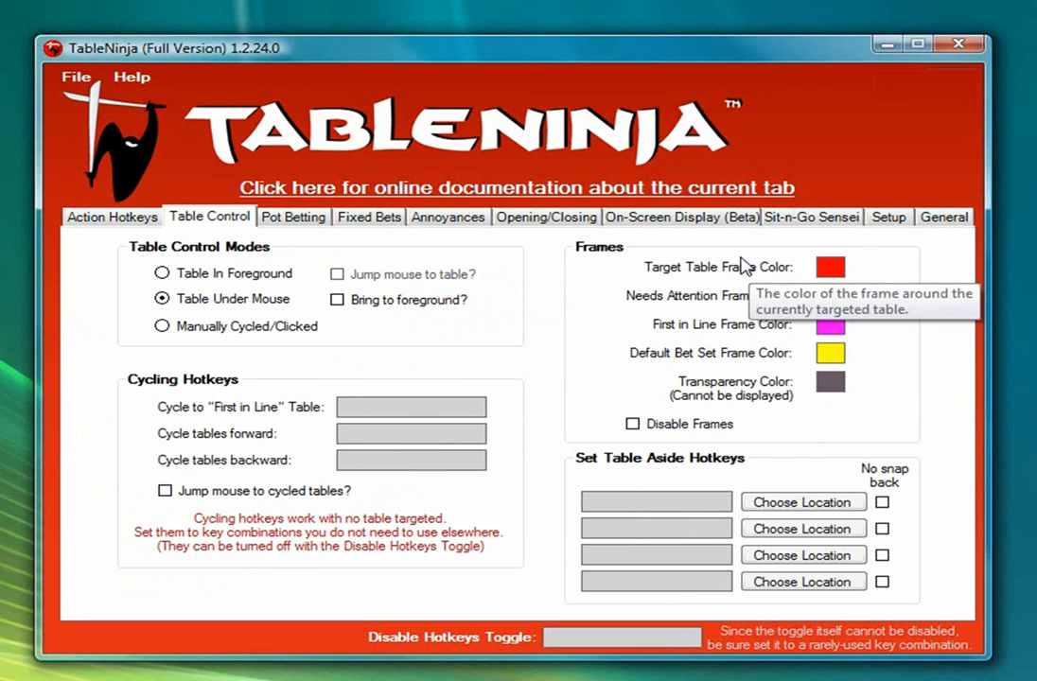
mouse_move(744, 274)
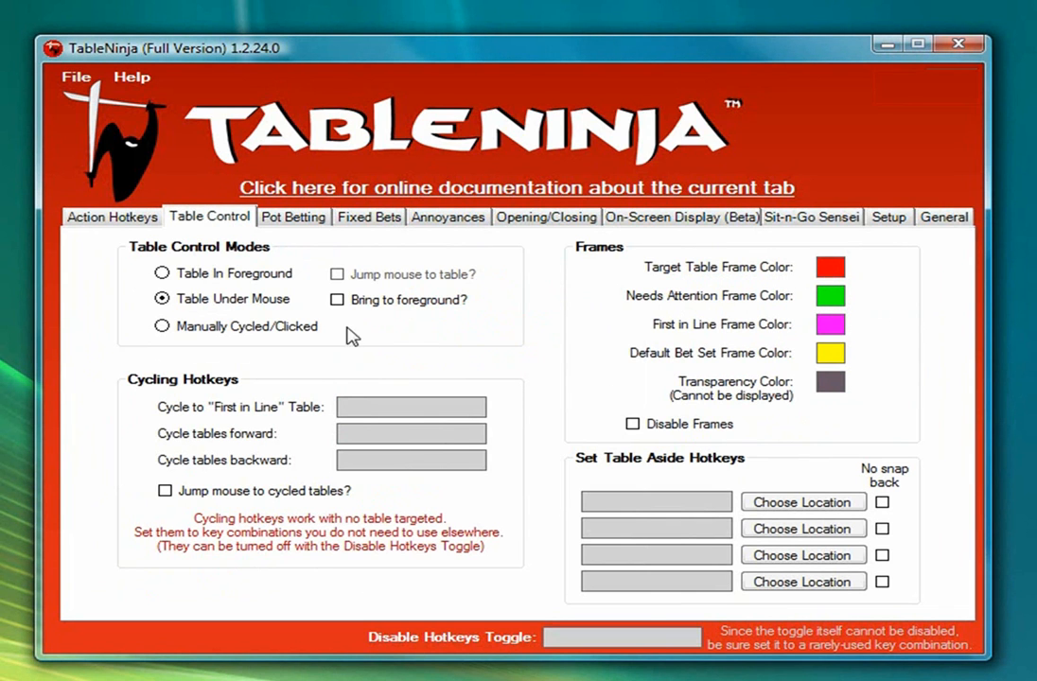
mouse_move(275, 302)
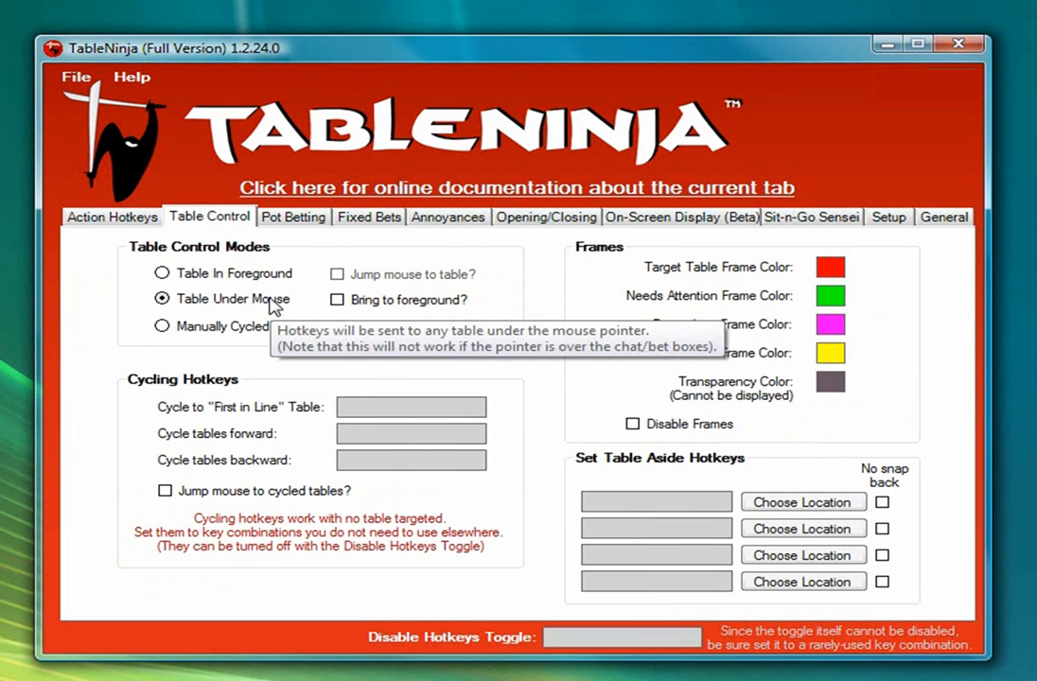
mouse_move(276, 305)
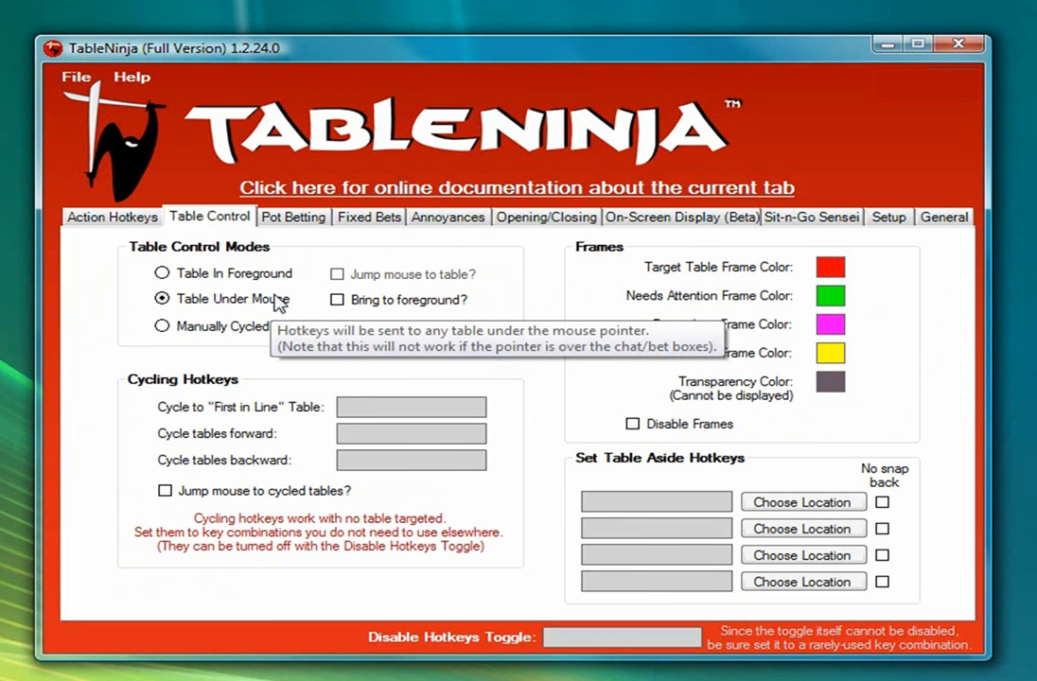
mouse_move(283, 302)
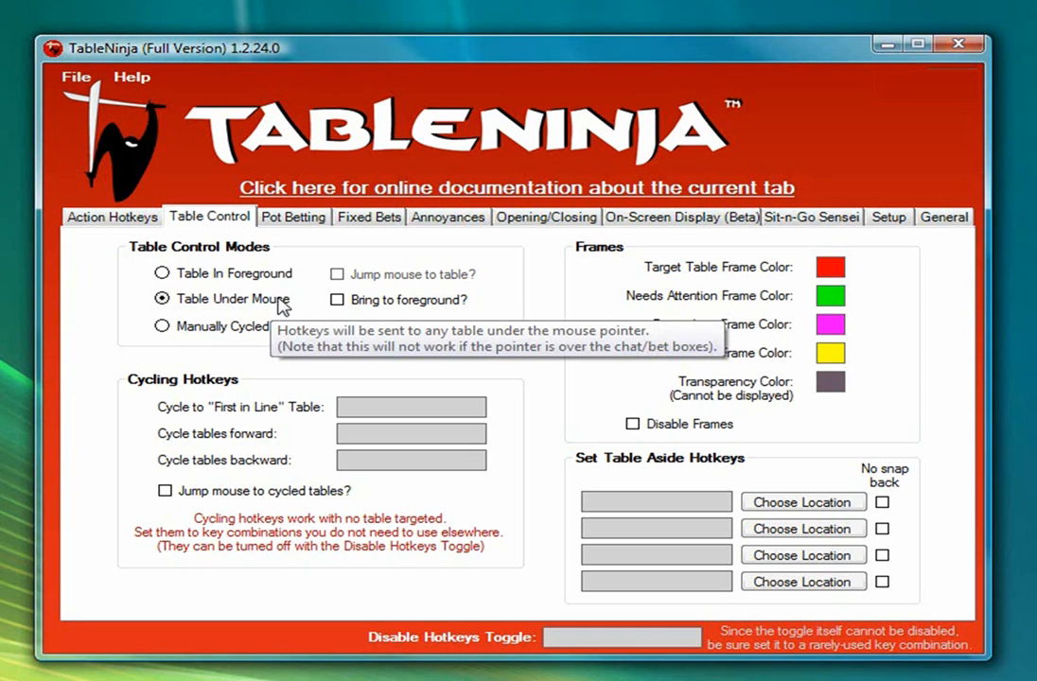
mouse_move(293, 300)
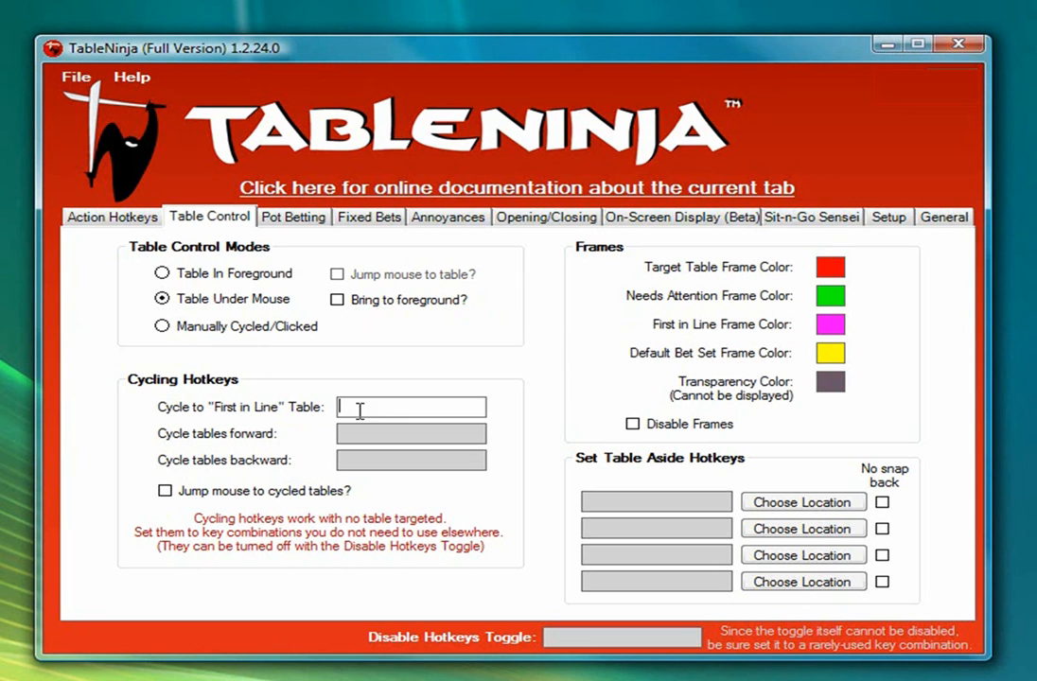
text(F1)
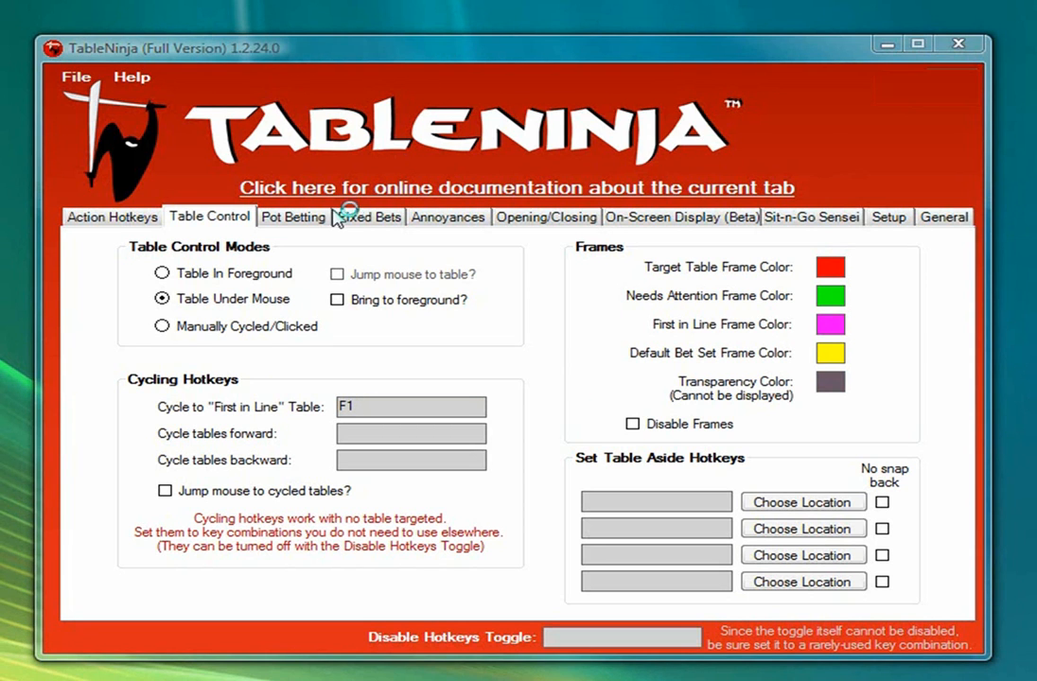
Step: In Pot Betting settings, base the preflop default bet on big blinds (4 BB plus 1 per limper)
click(294, 216)
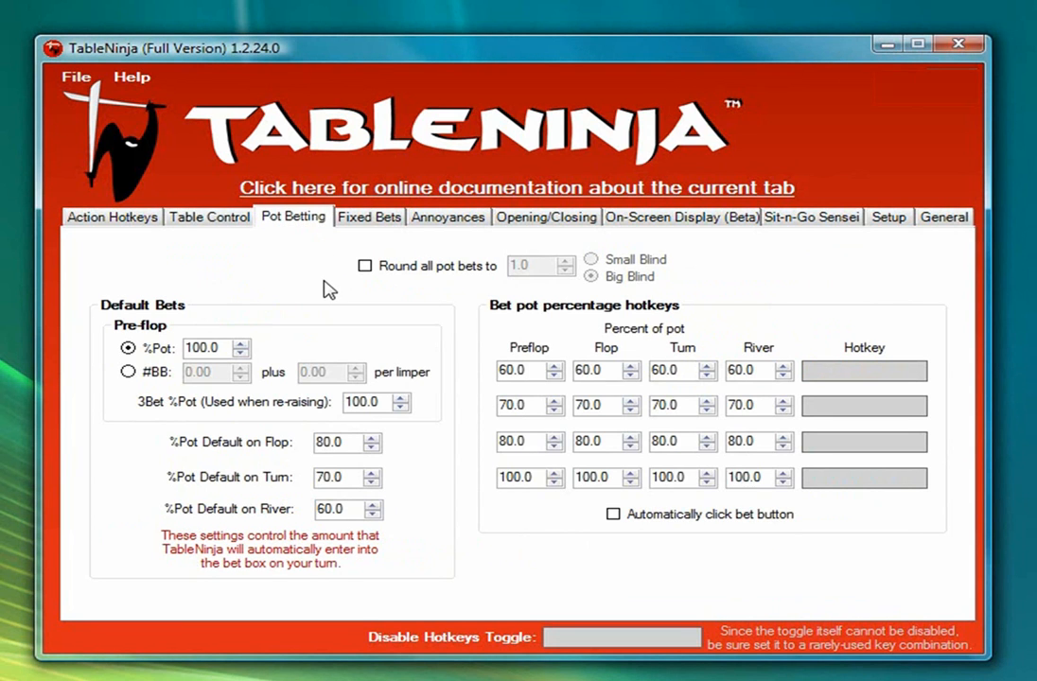
mouse_move(99, 304)
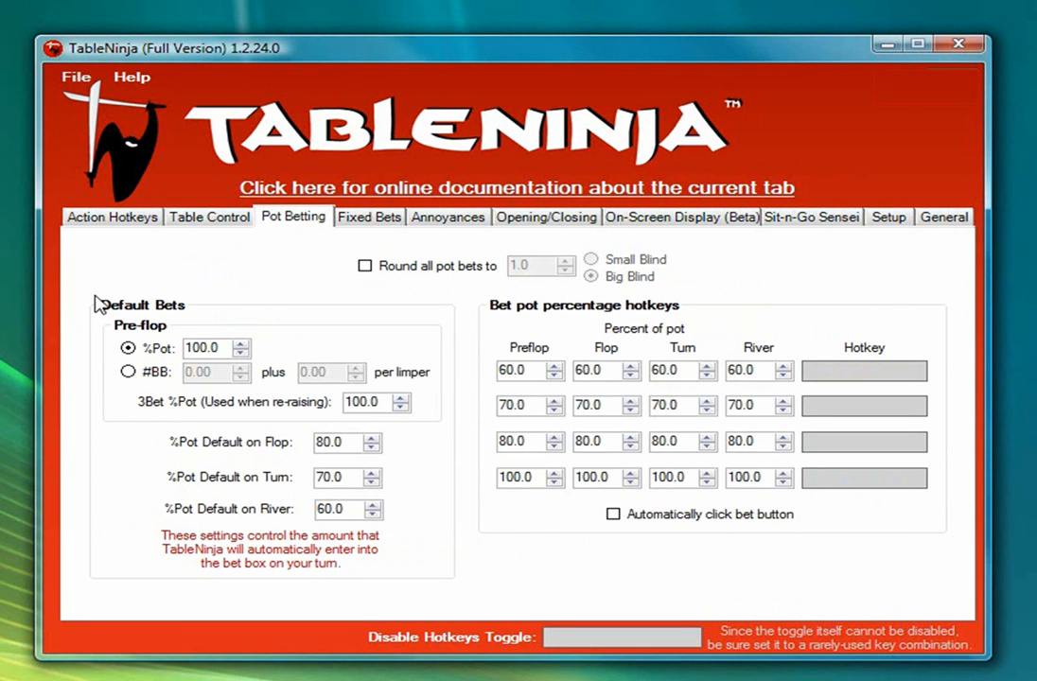
mouse_move(212, 299)
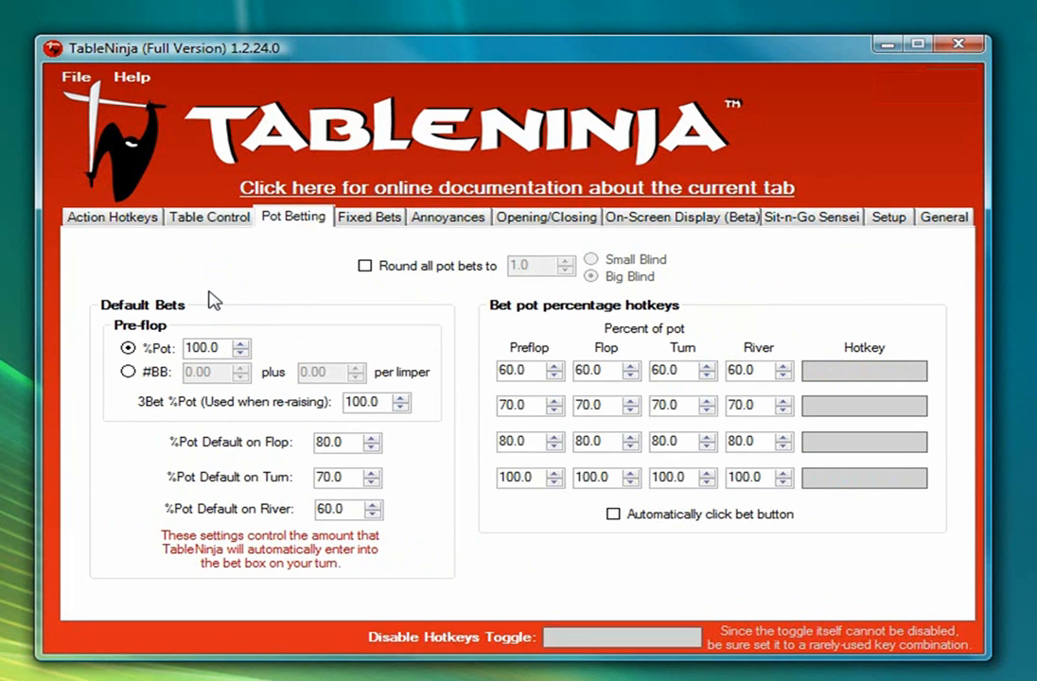
mouse_move(225, 291)
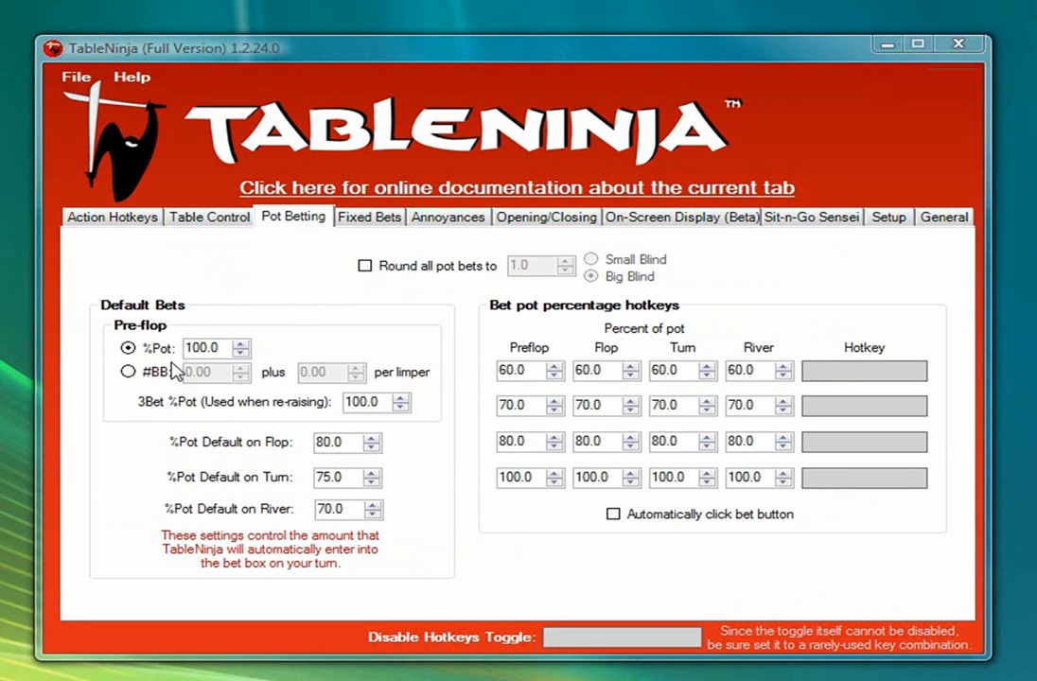
click(128, 370)
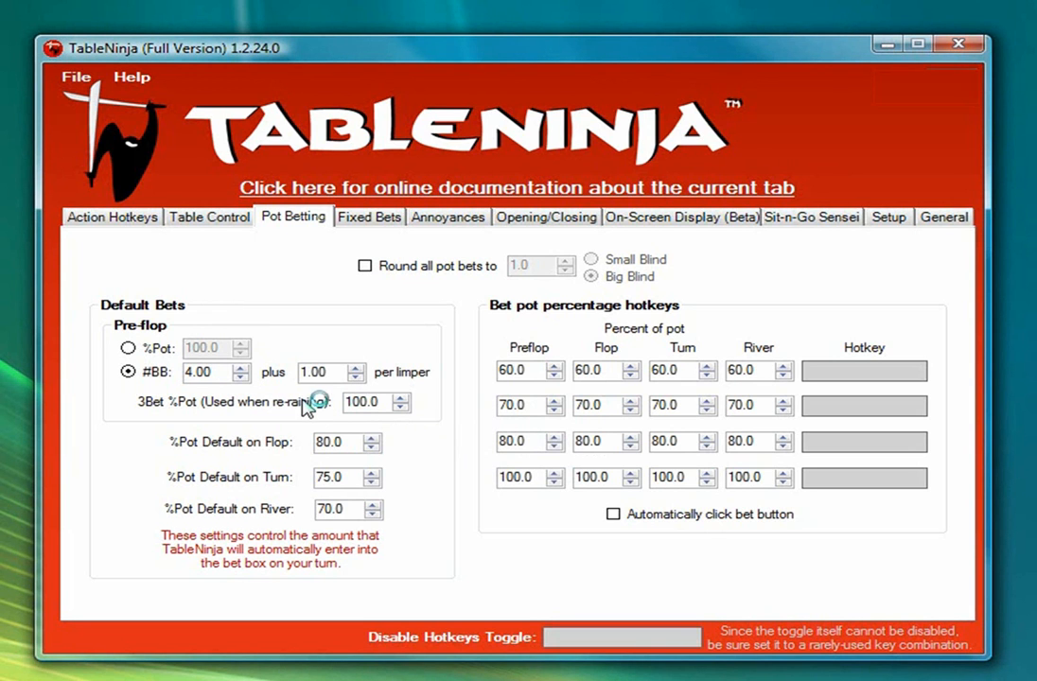
mouse_move(363, 401)
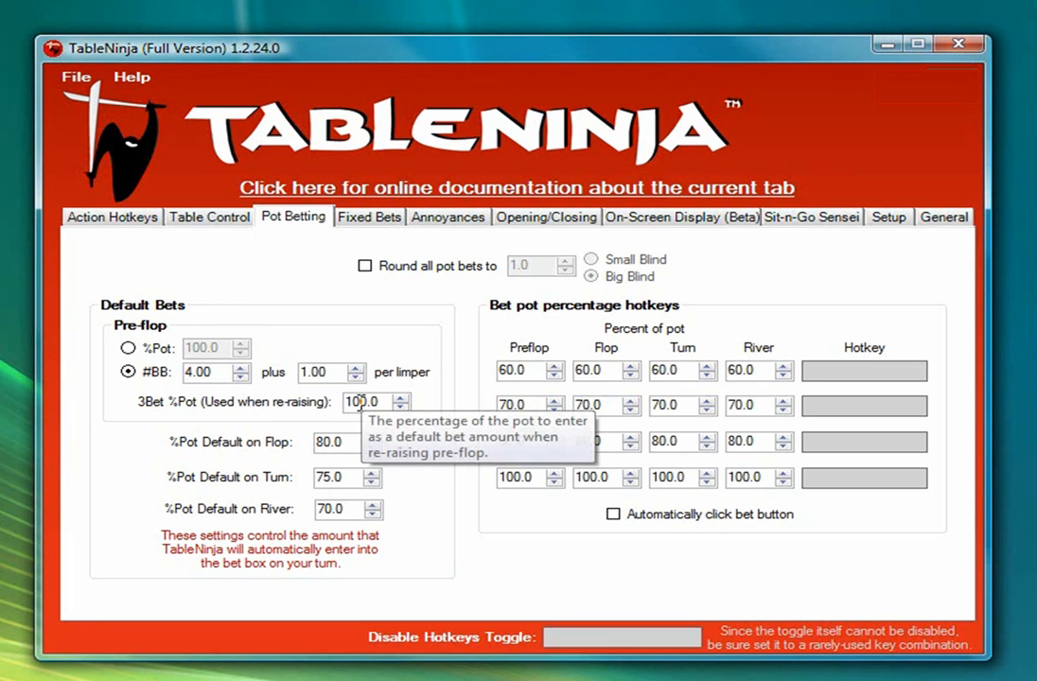
mouse_move(294, 463)
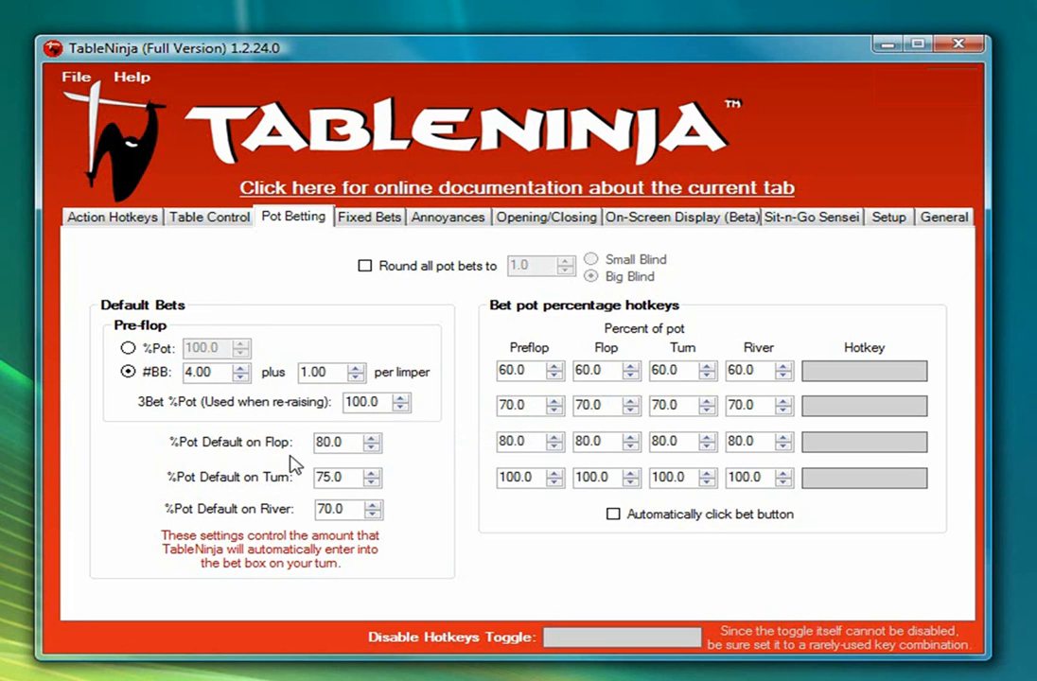
mouse_move(331, 442)
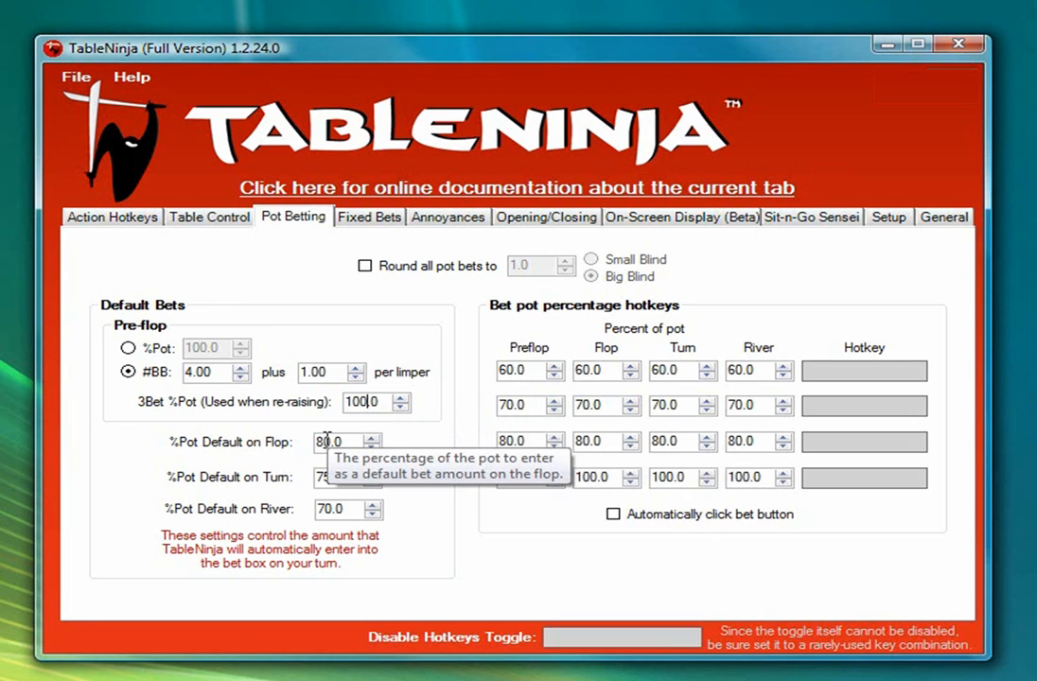
mouse_move(288, 484)
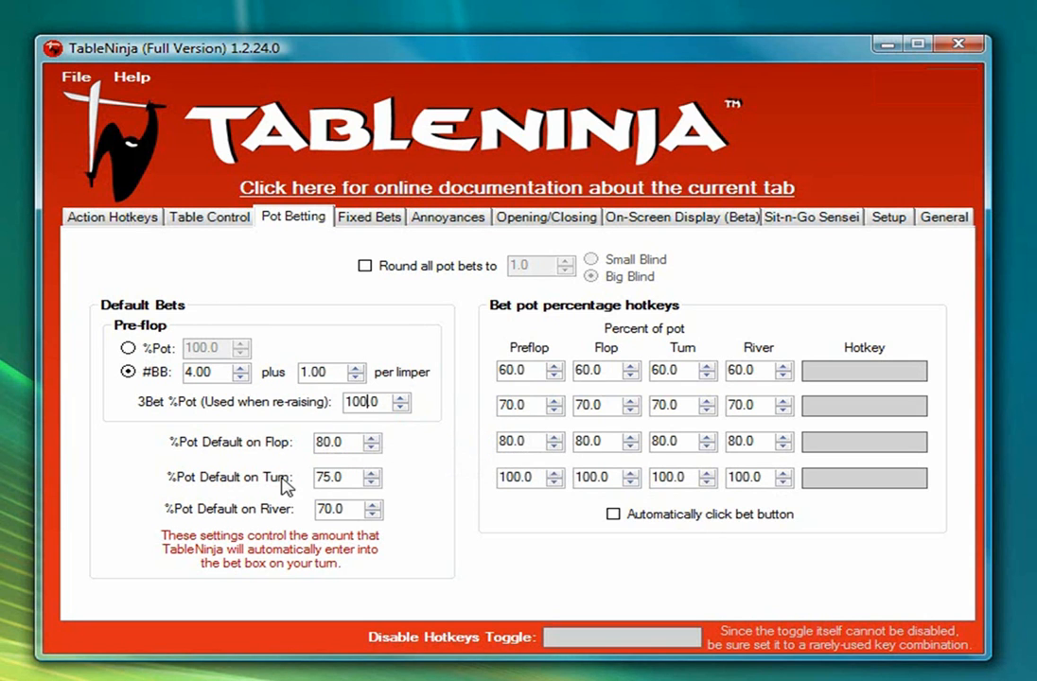
mouse_move(331, 477)
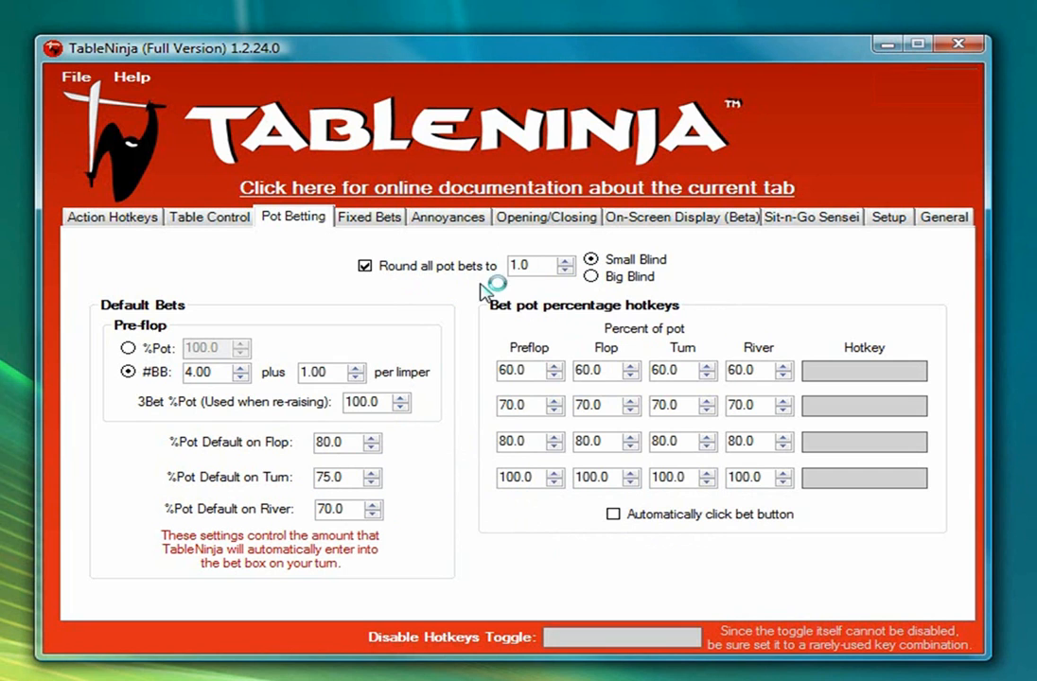
mouse_move(435, 274)
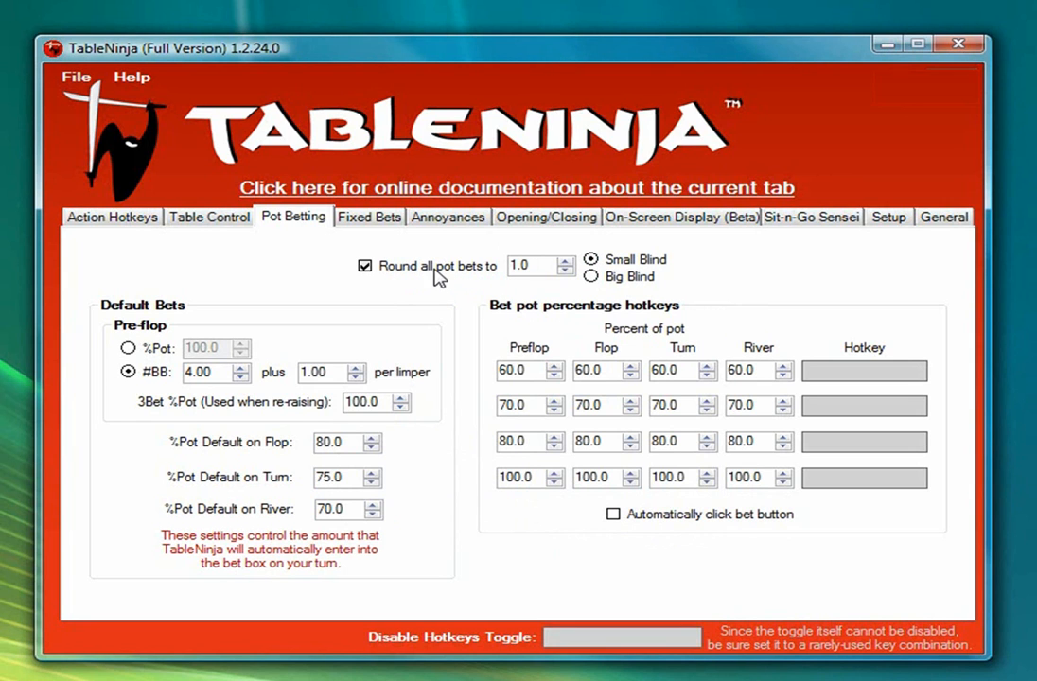
mouse_move(485, 270)
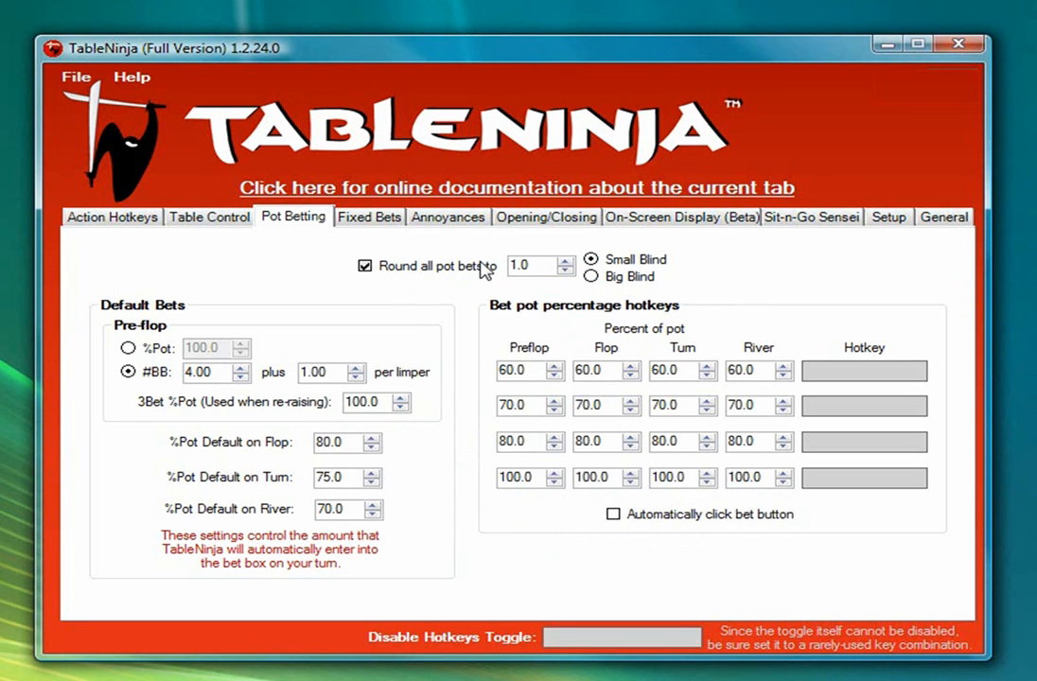
mouse_move(537, 518)
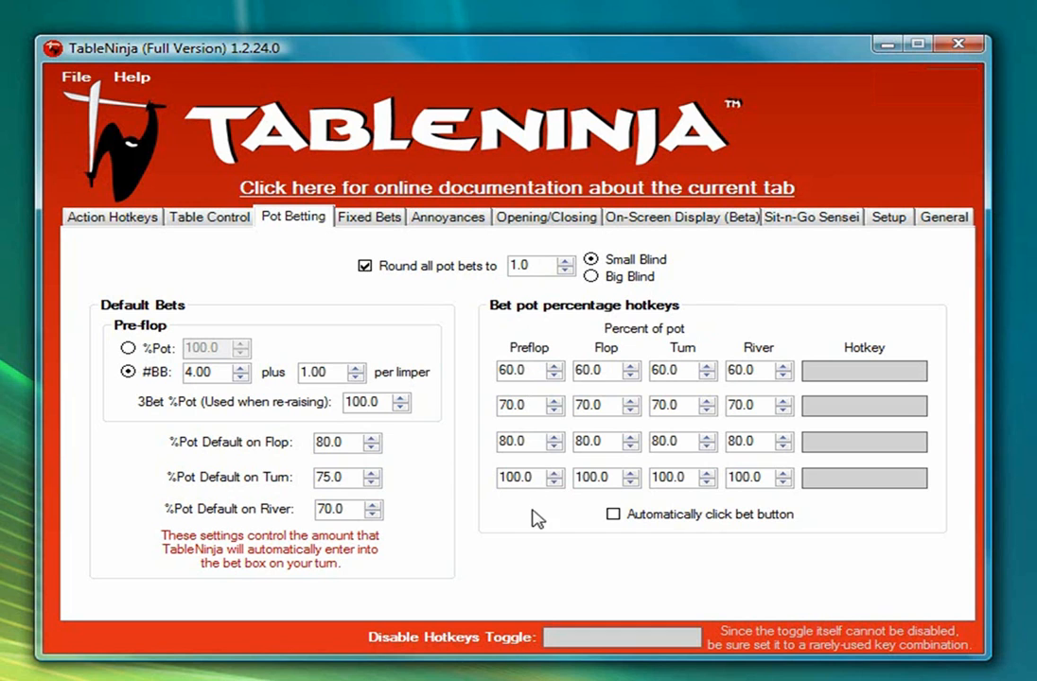
mouse_move(397, 322)
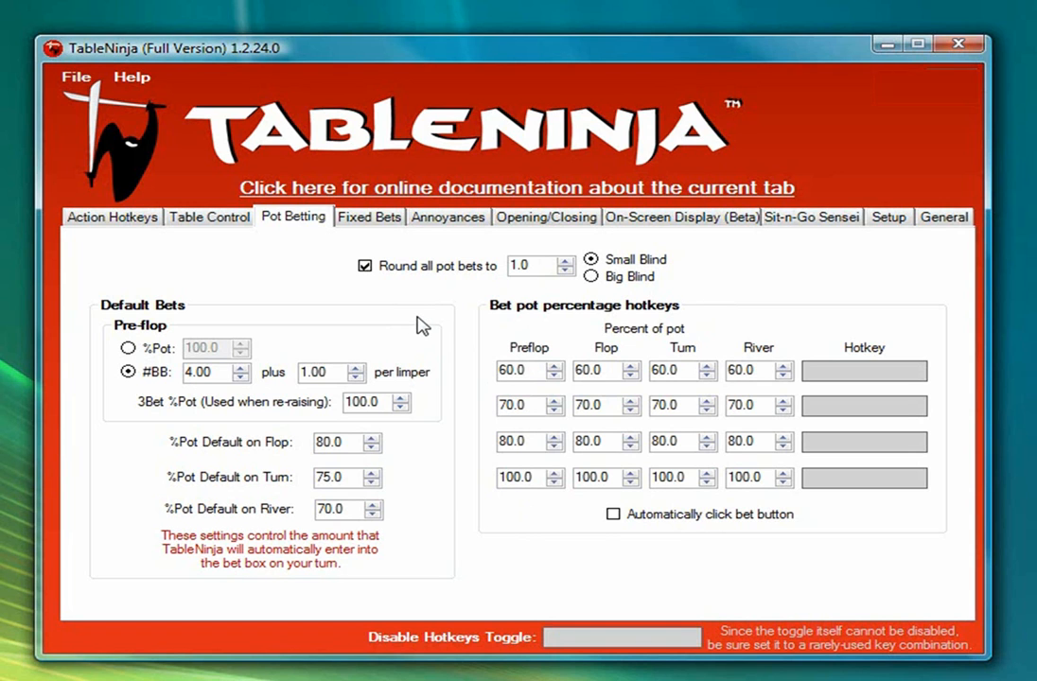
mouse_move(386, 325)
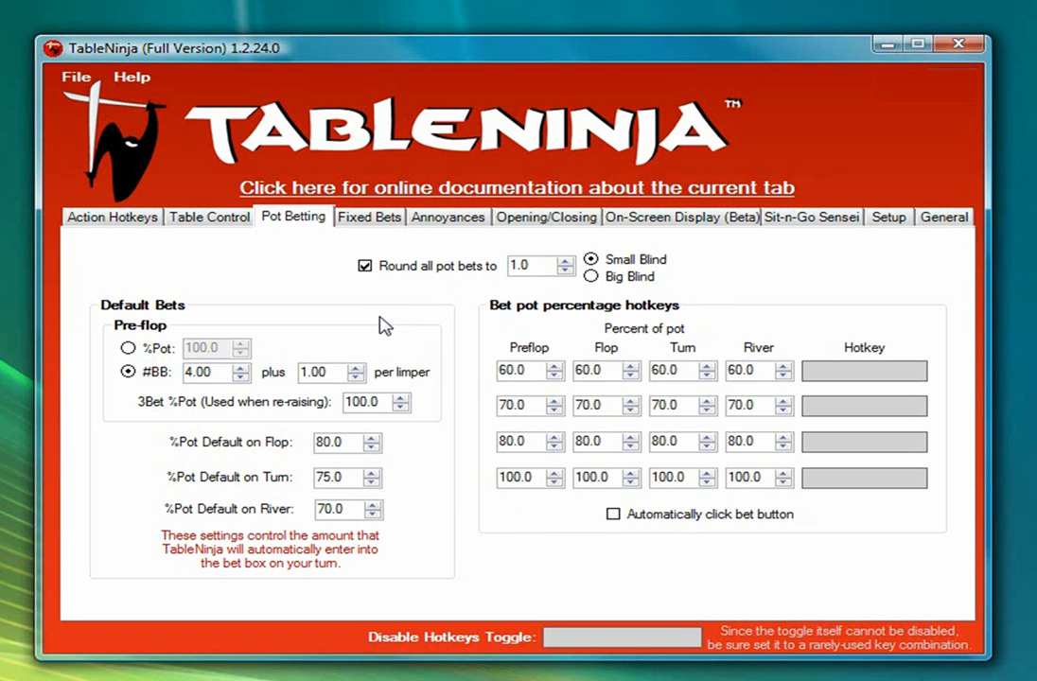
mouse_move(396, 318)
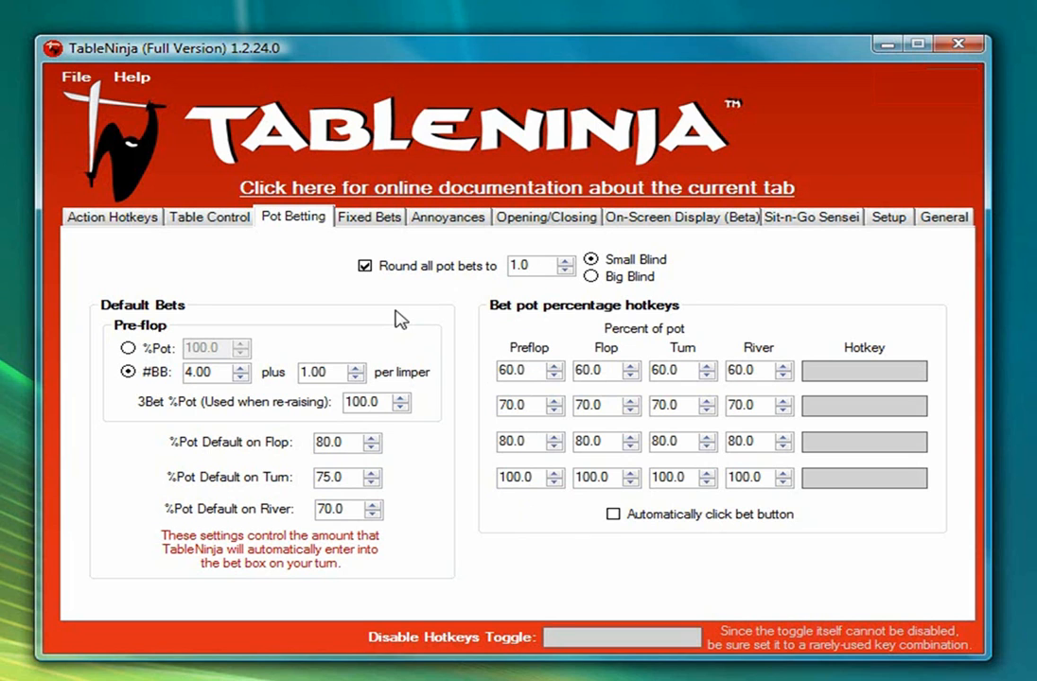
mouse_move(369, 321)
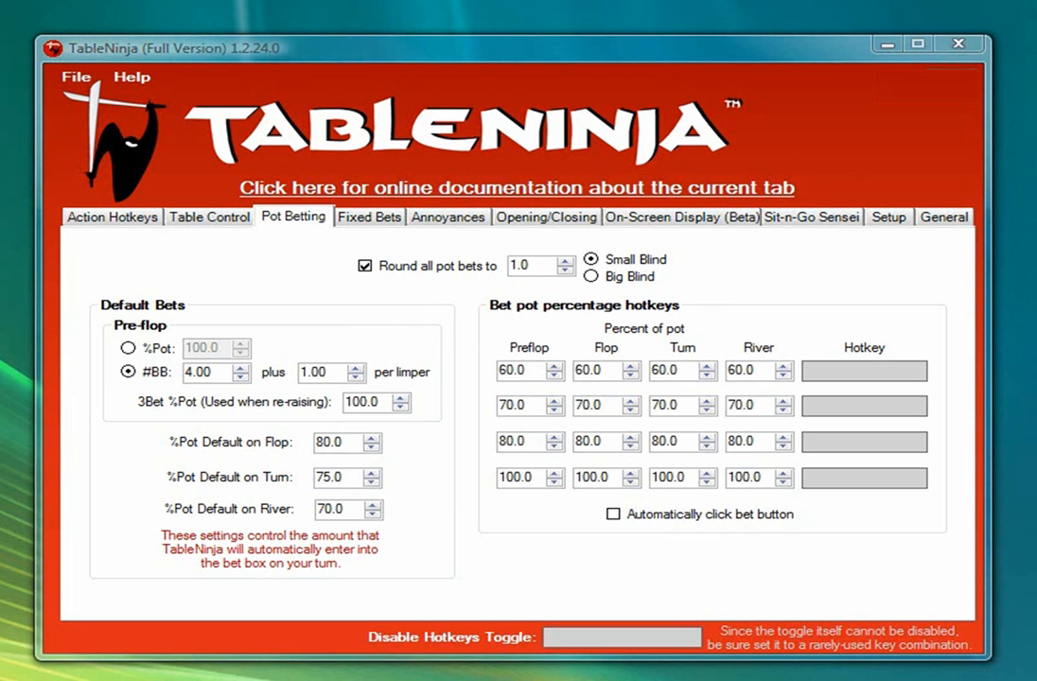
mouse_move(477, 257)
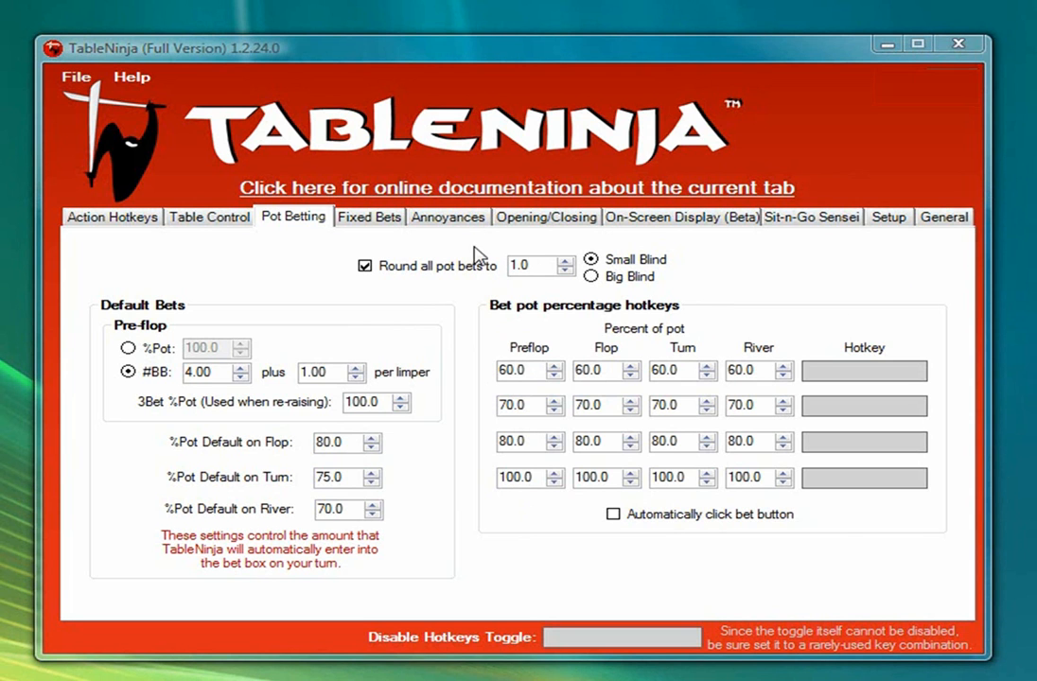
Step: Auto-handle big blind annoyances and the time bank, and assign D3 to sit out next big blind on all tables
click(446, 215)
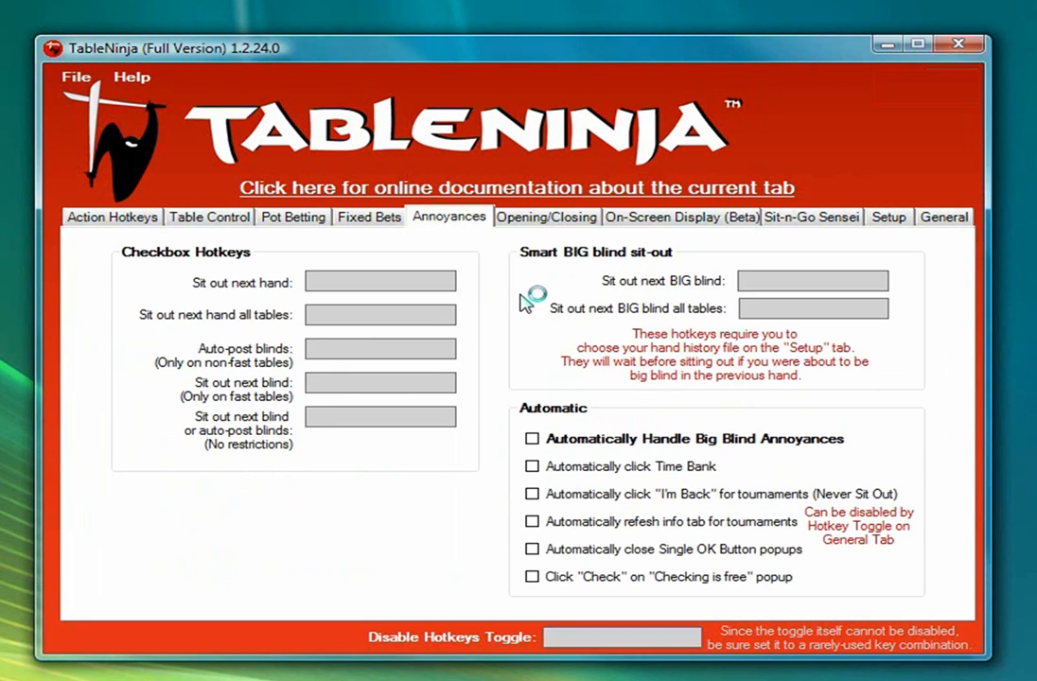
mouse_move(531, 439)
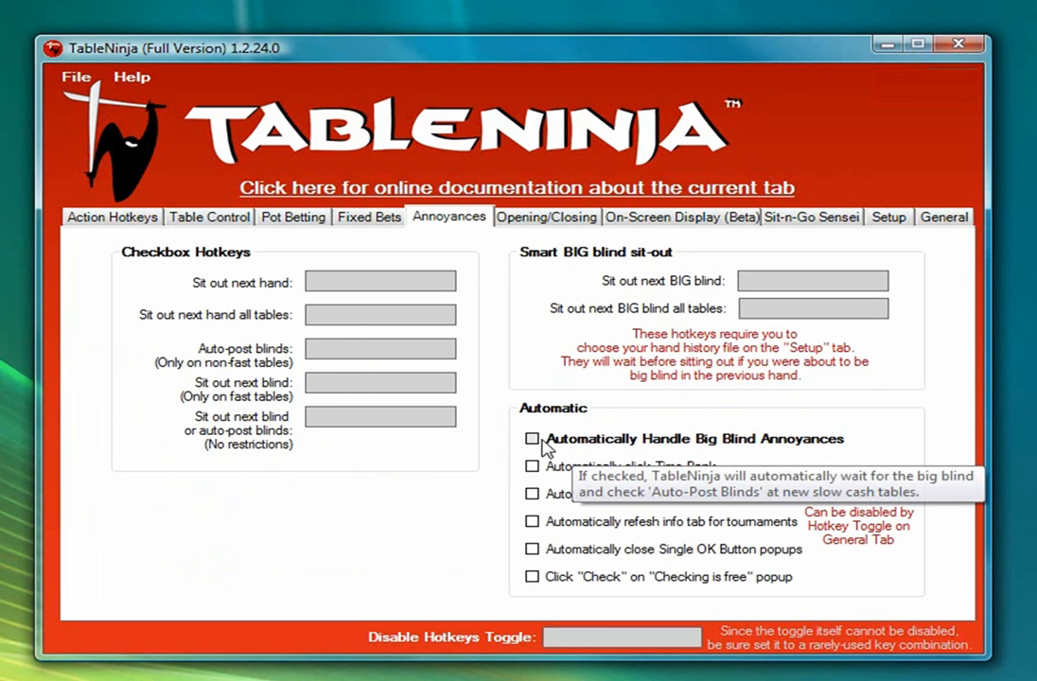
click(532, 439)
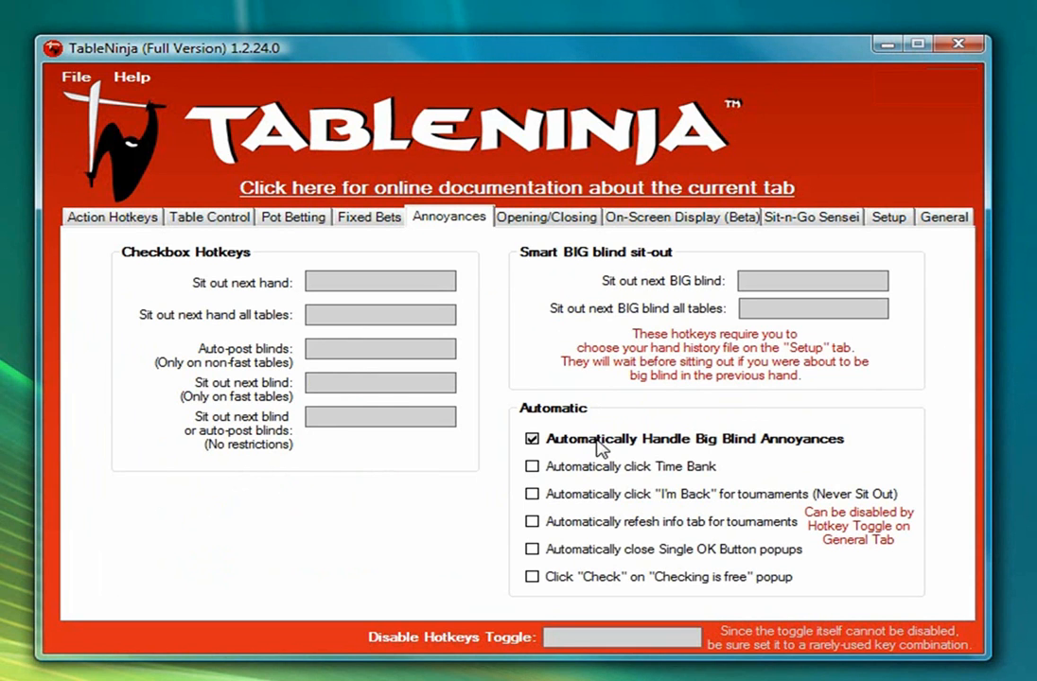
mouse_move(533, 465)
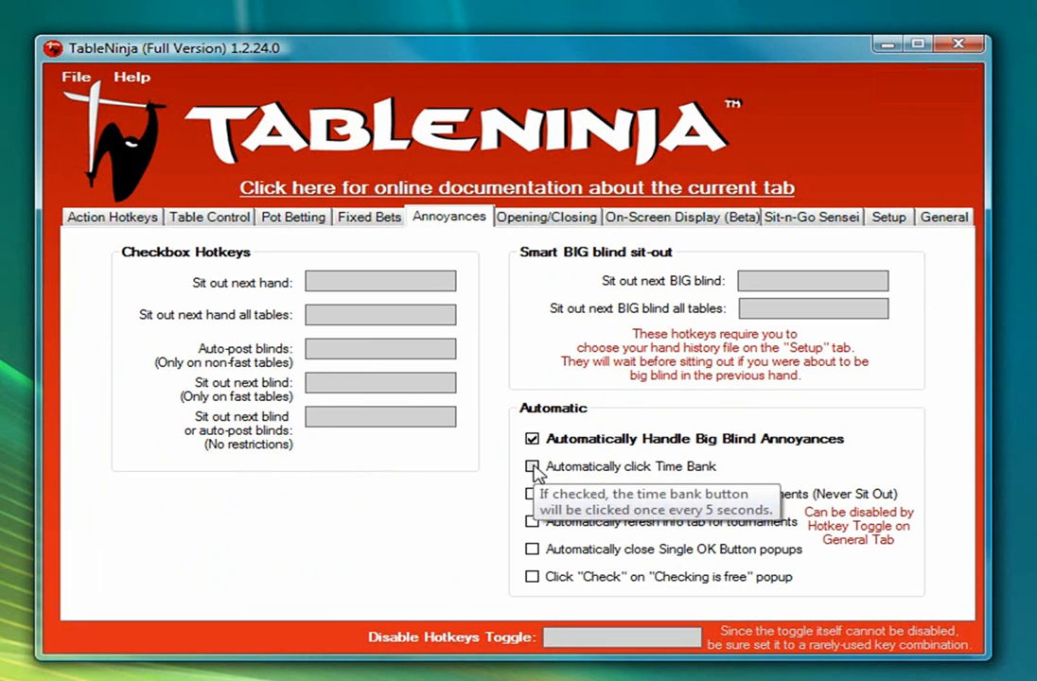
click(532, 465)
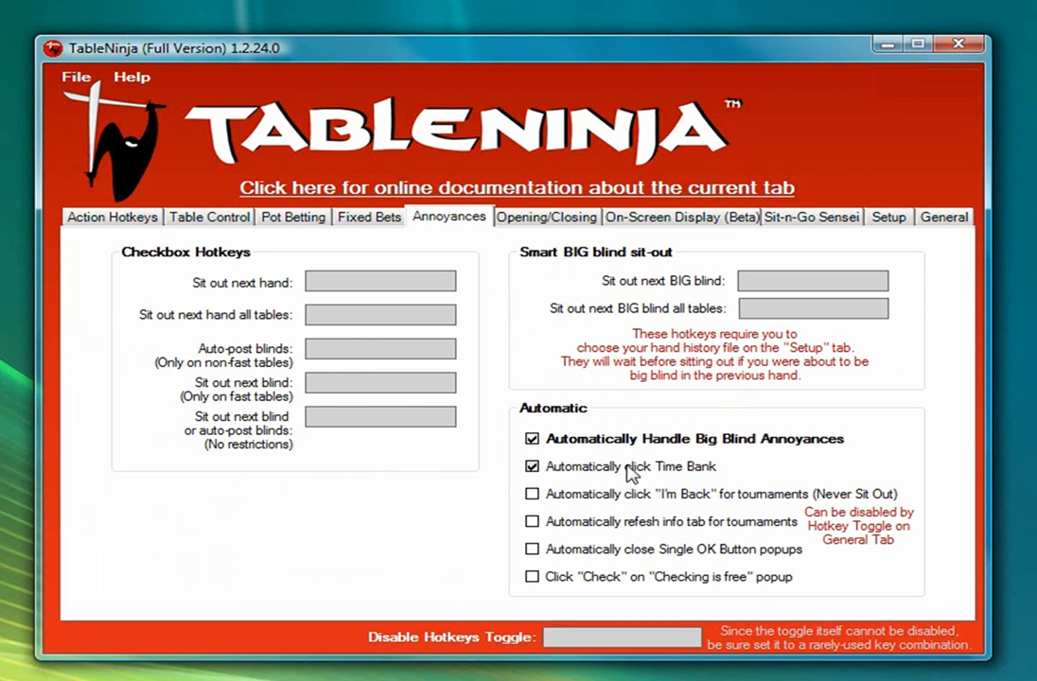
mouse_move(728, 469)
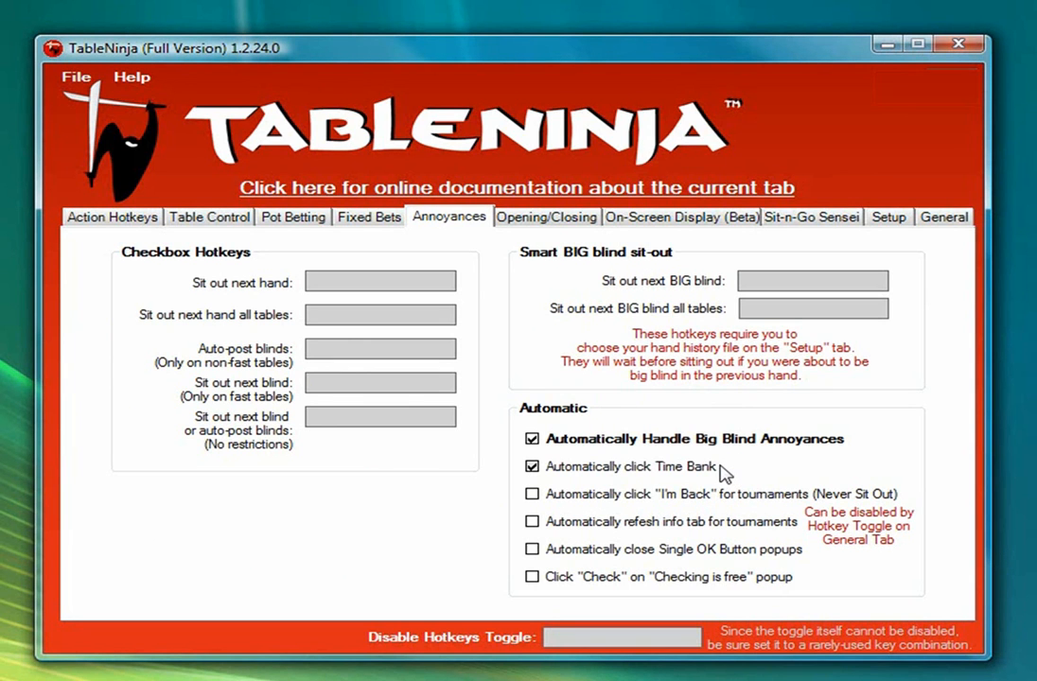
mouse_move(723, 473)
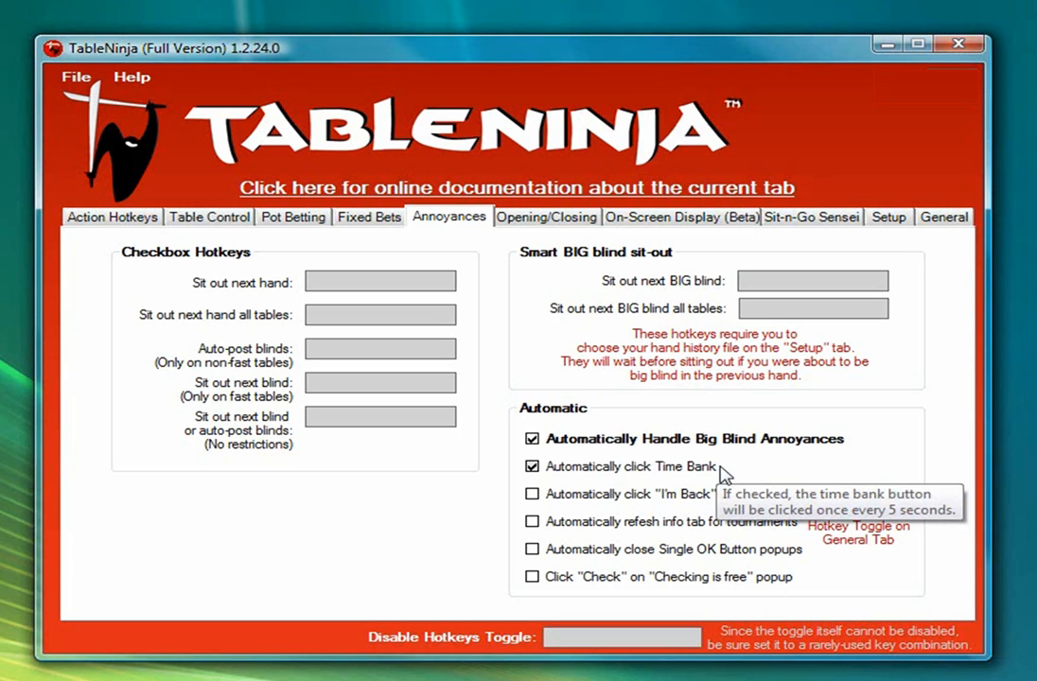
mouse_move(651, 320)
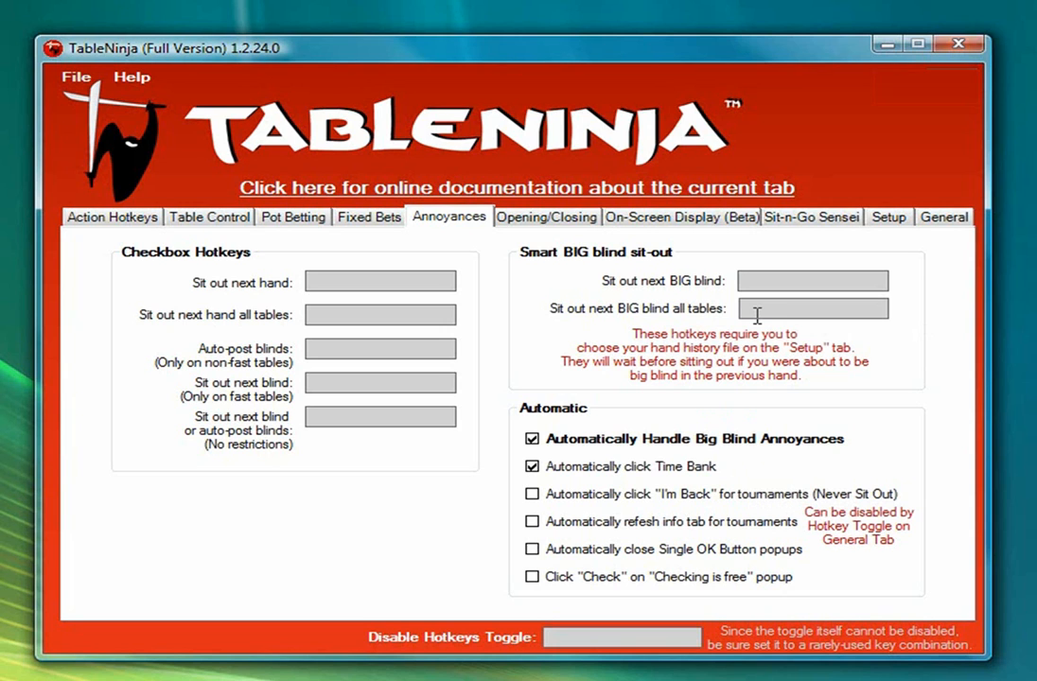
text(D3)
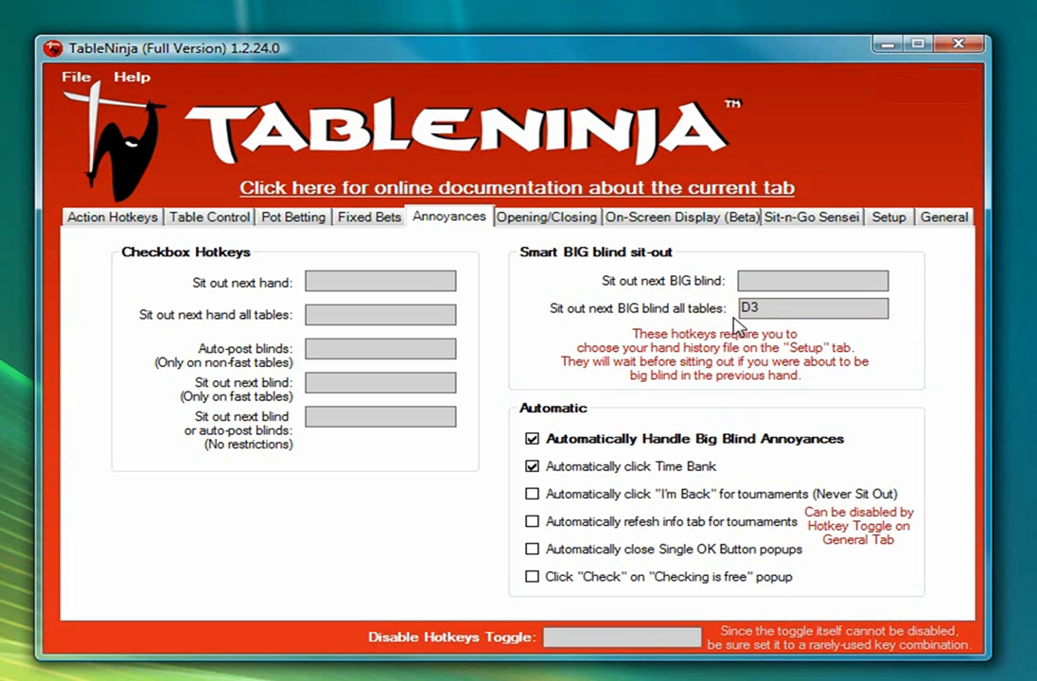
mouse_move(715, 329)
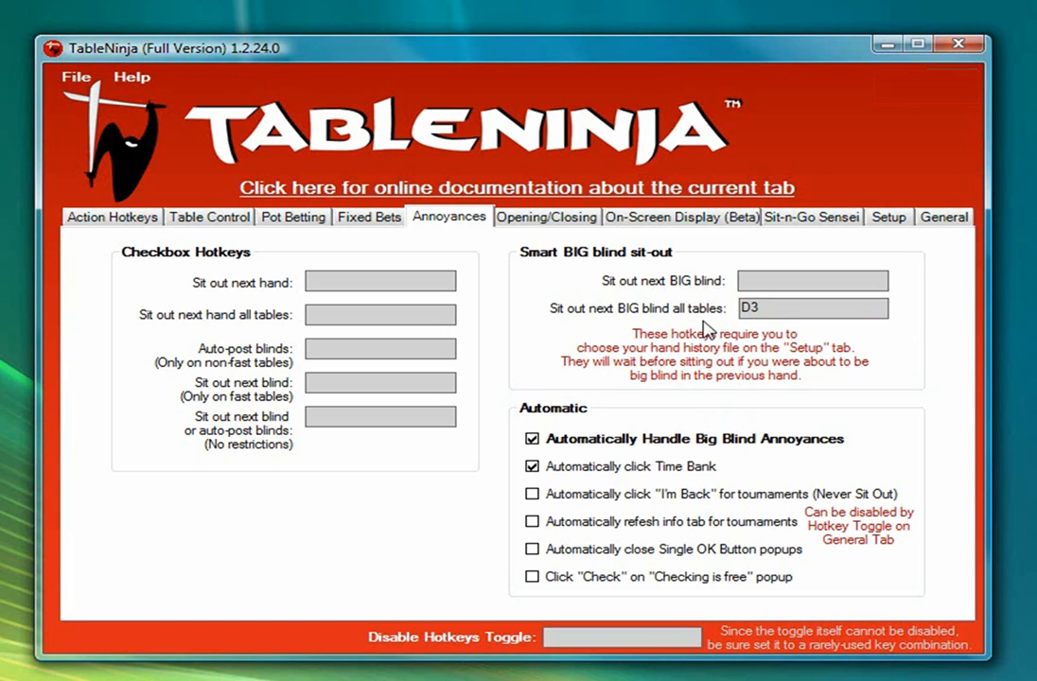
mouse_move(715, 318)
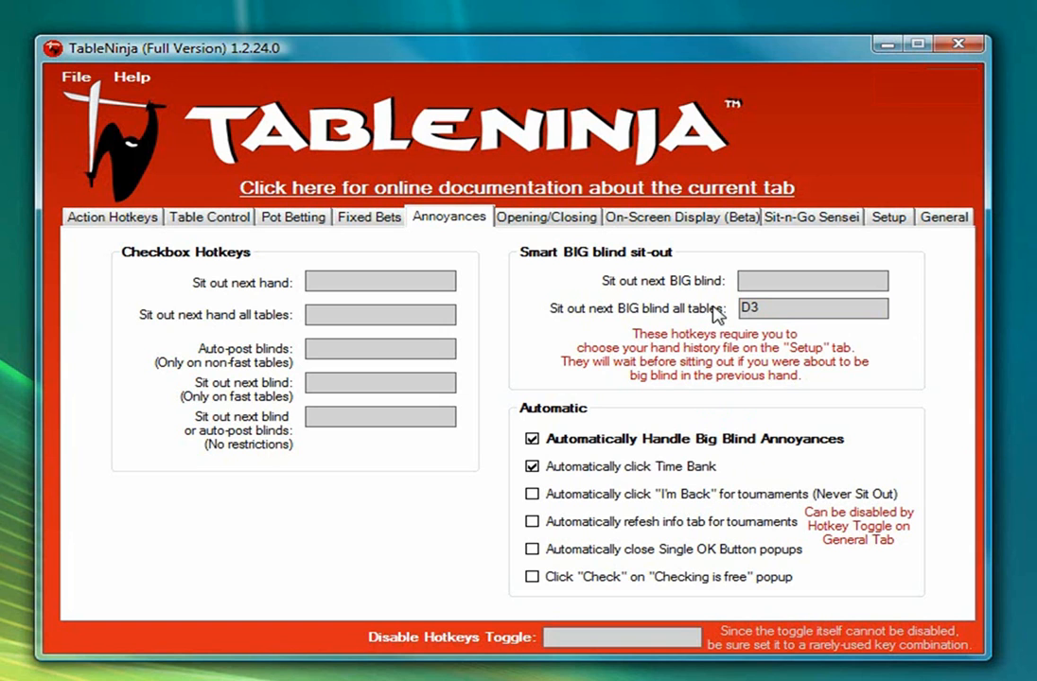
mouse_move(698, 325)
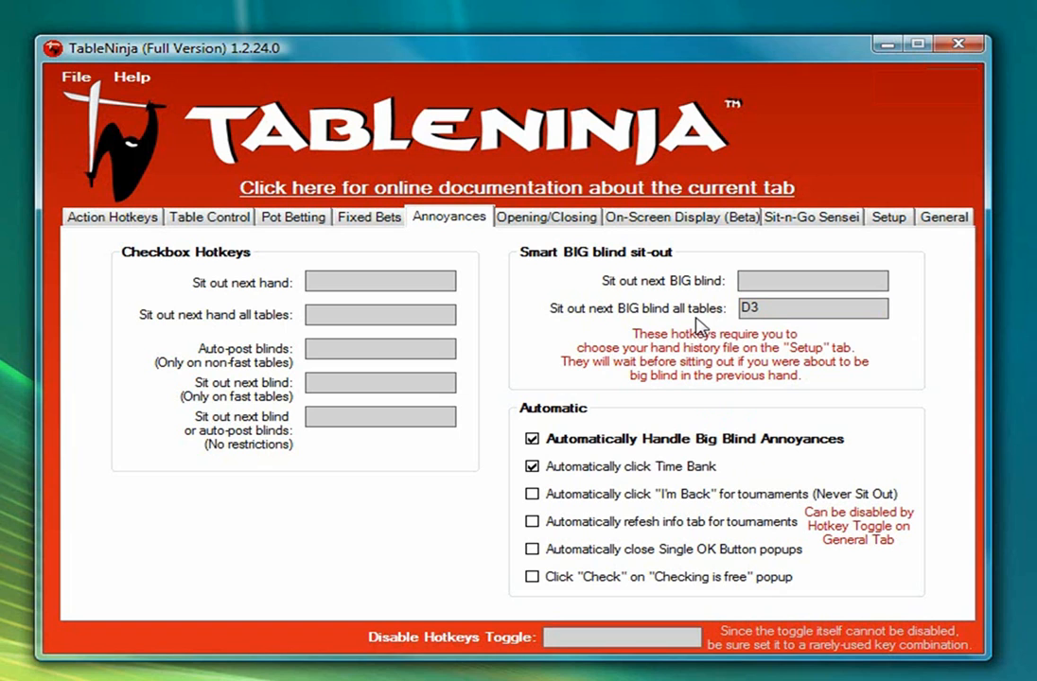
mouse_move(938, 322)
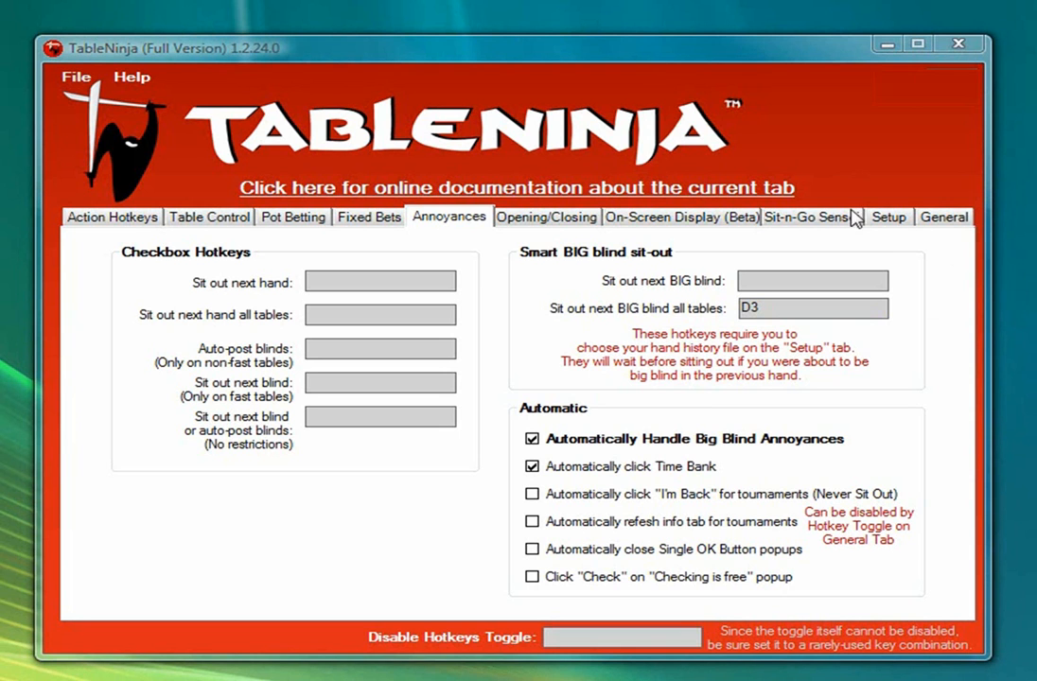
Step: Auto-take seats, auto-handle the buy-in popup at 100% of max, and assign Ctrl-X to close all tables
click(544, 216)
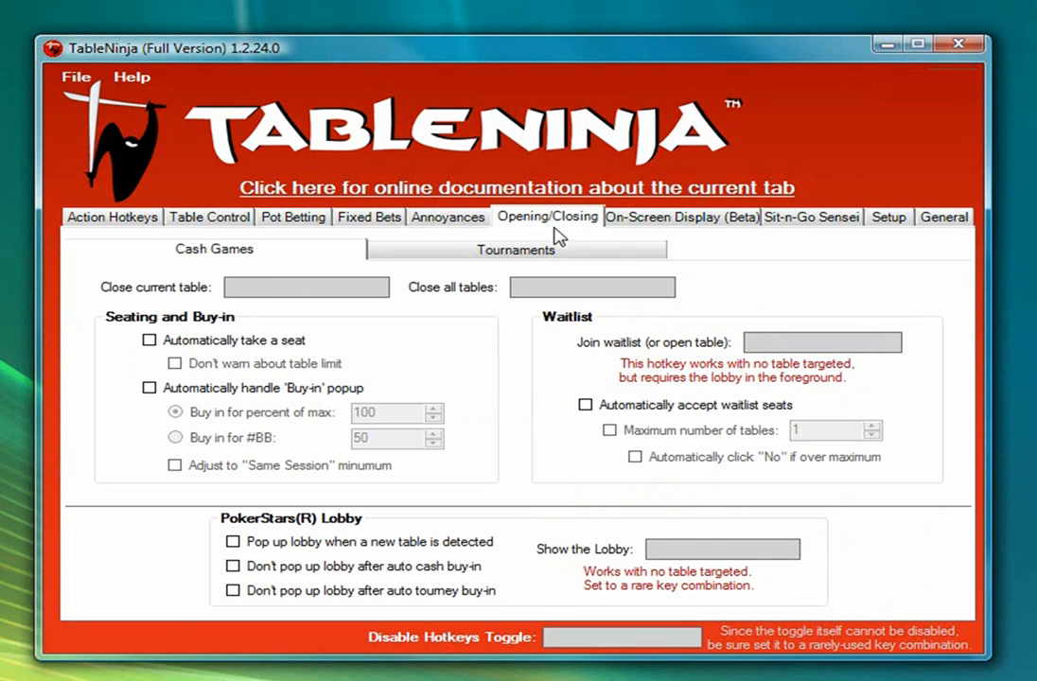
mouse_move(132, 342)
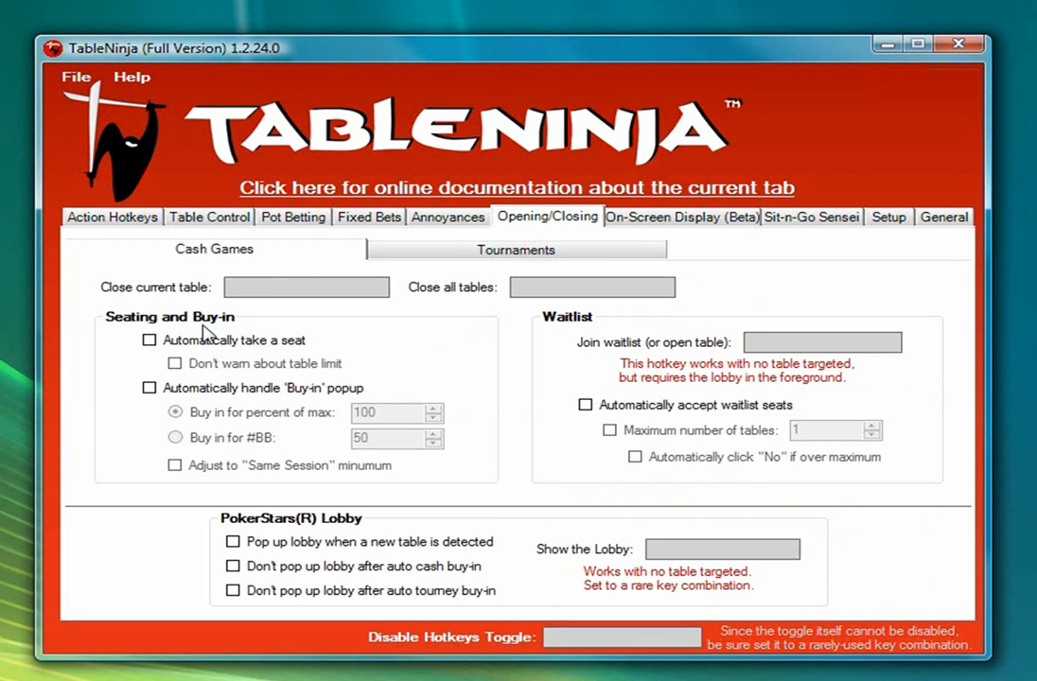
mouse_move(148, 340)
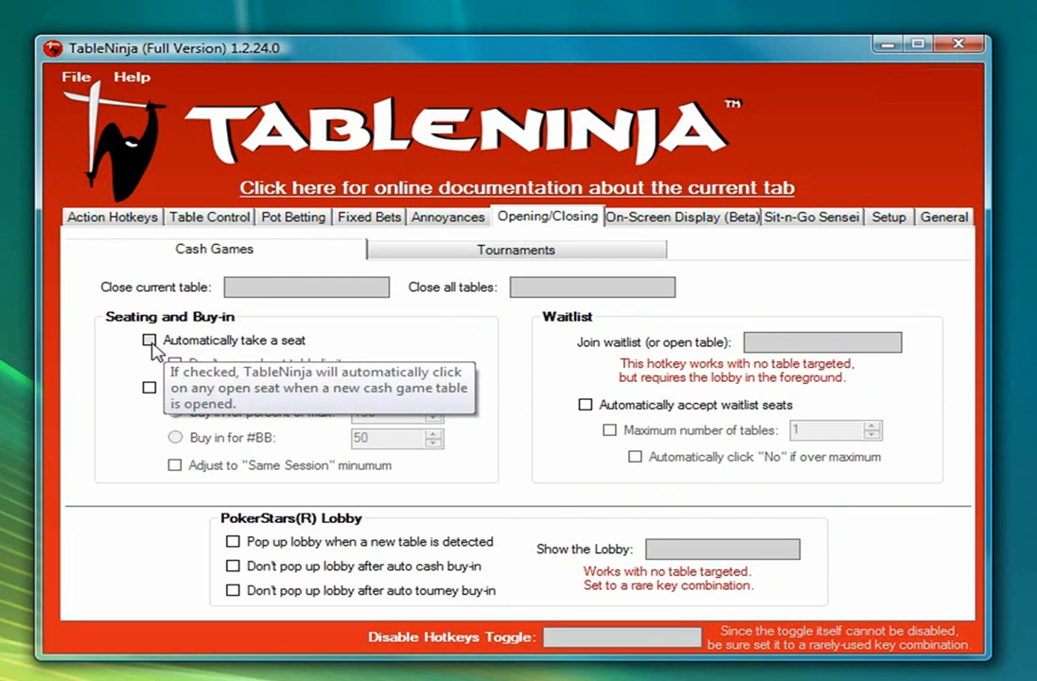
click(148, 340)
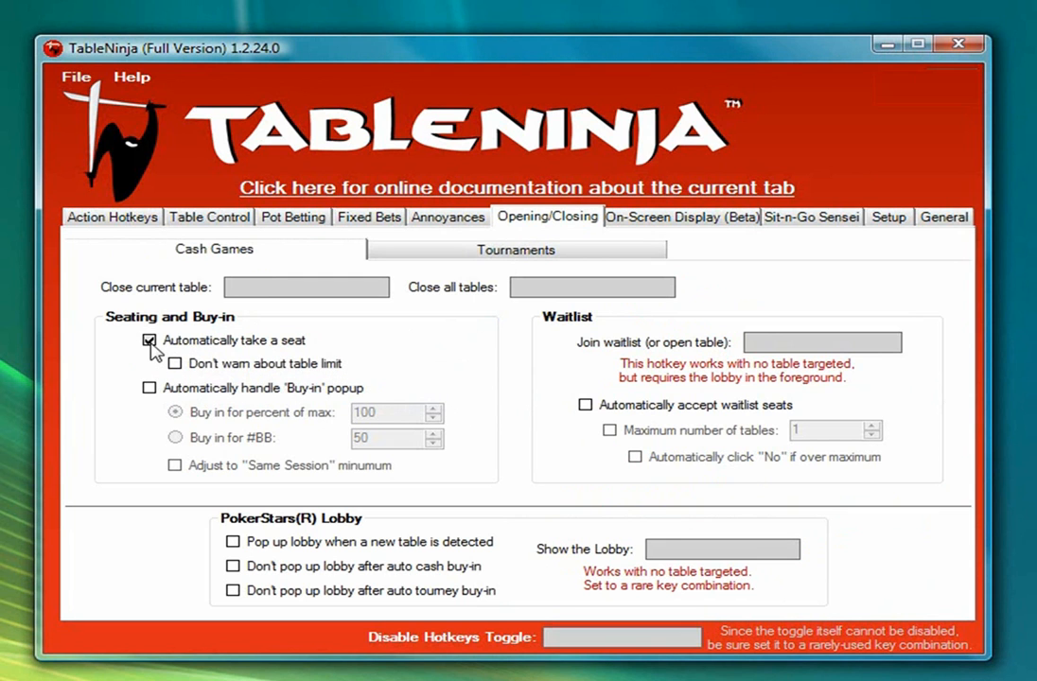
click(147, 388)
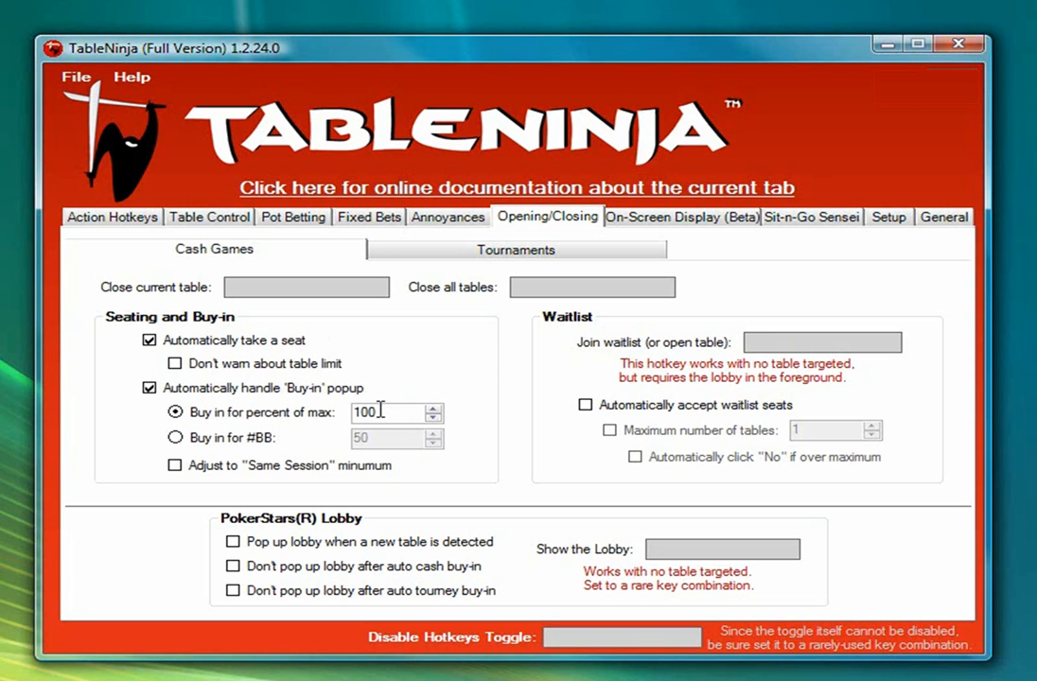
mouse_move(345, 348)
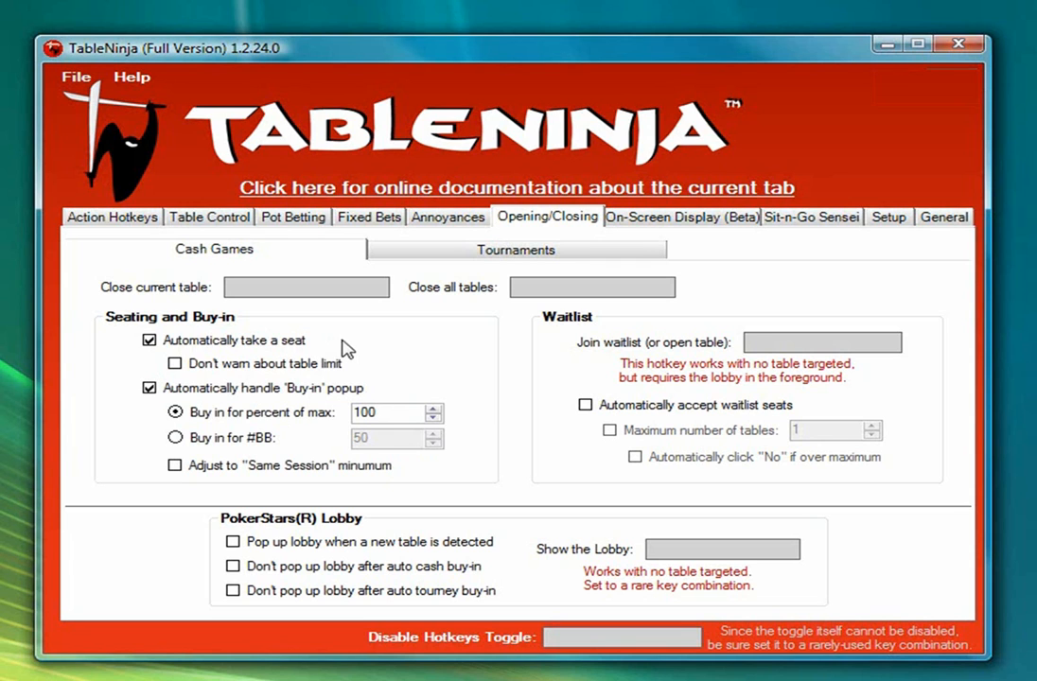
mouse_move(330, 339)
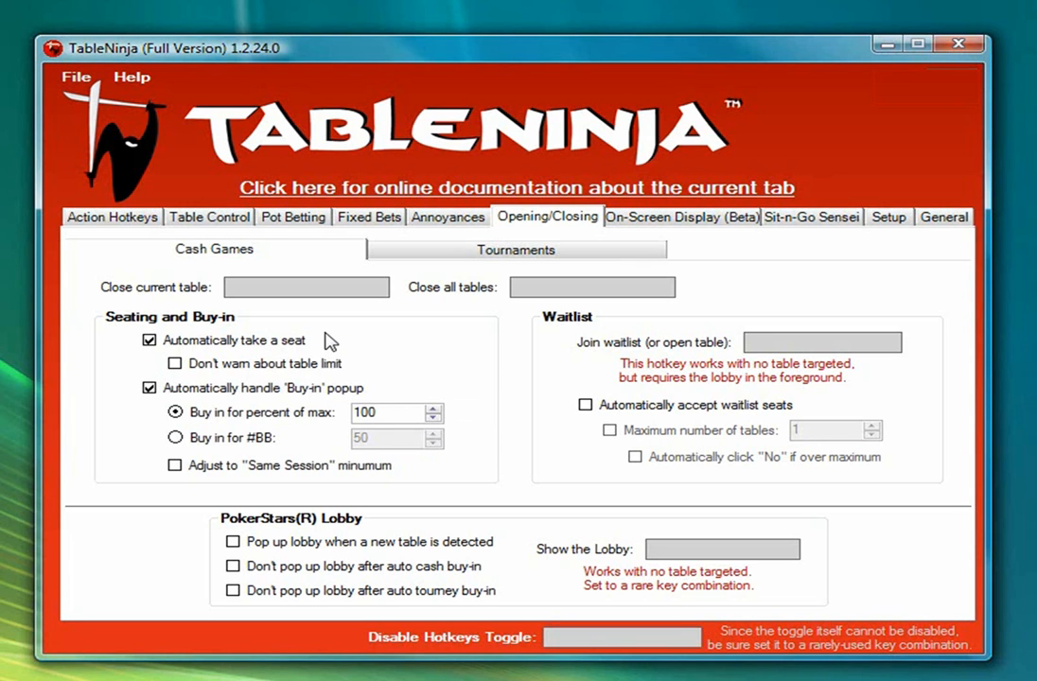
mouse_move(299, 337)
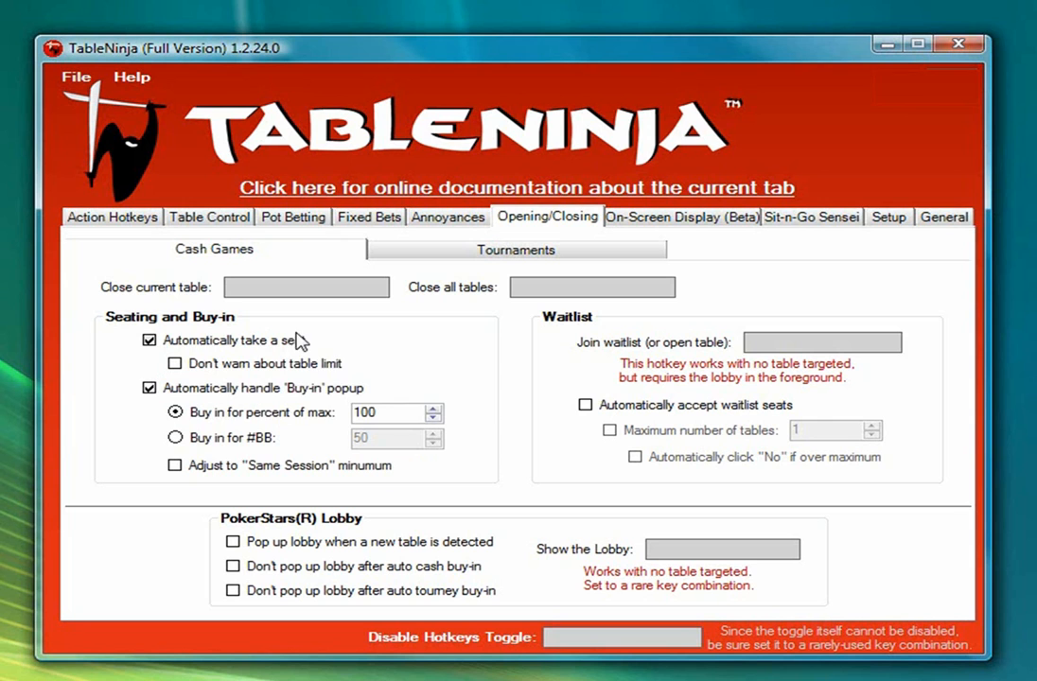
mouse_move(301, 392)
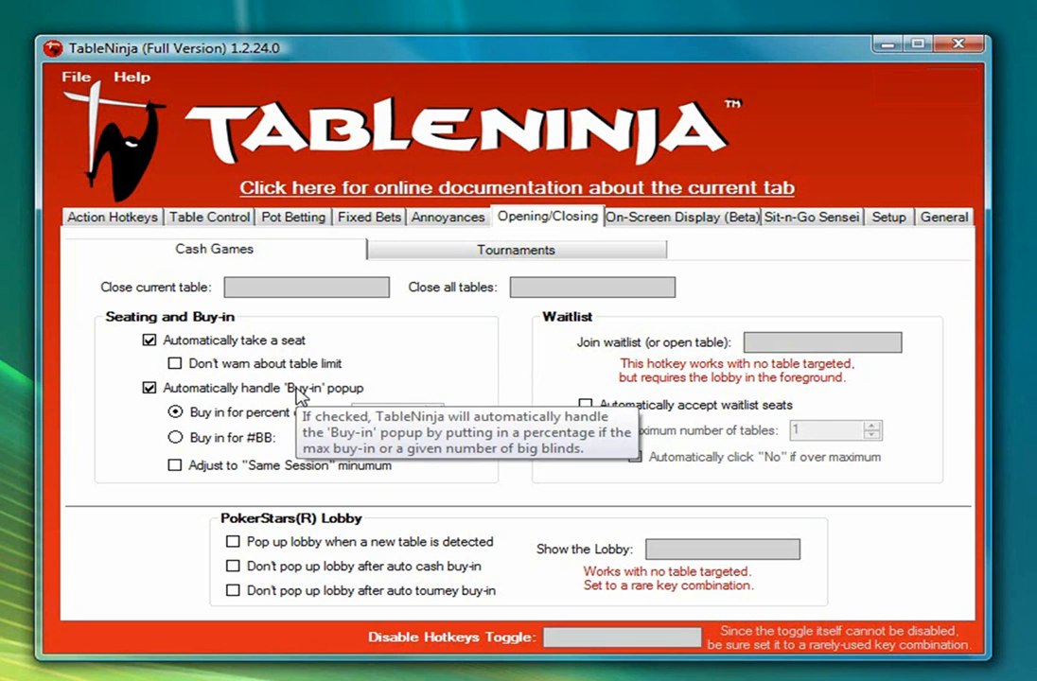
mouse_move(432, 355)
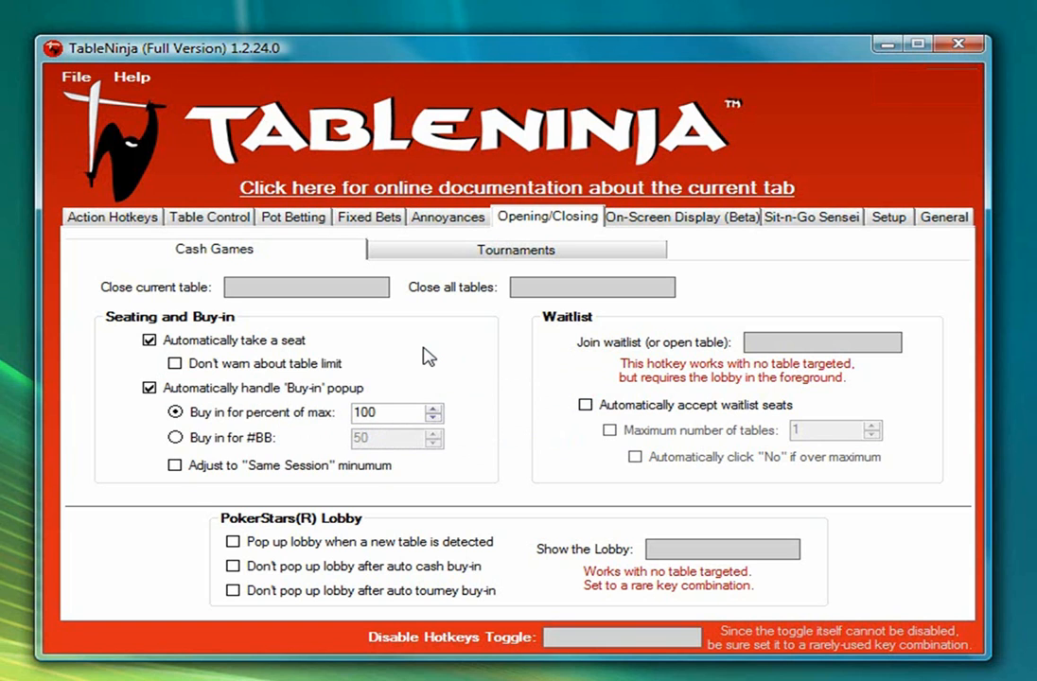
mouse_move(510, 295)
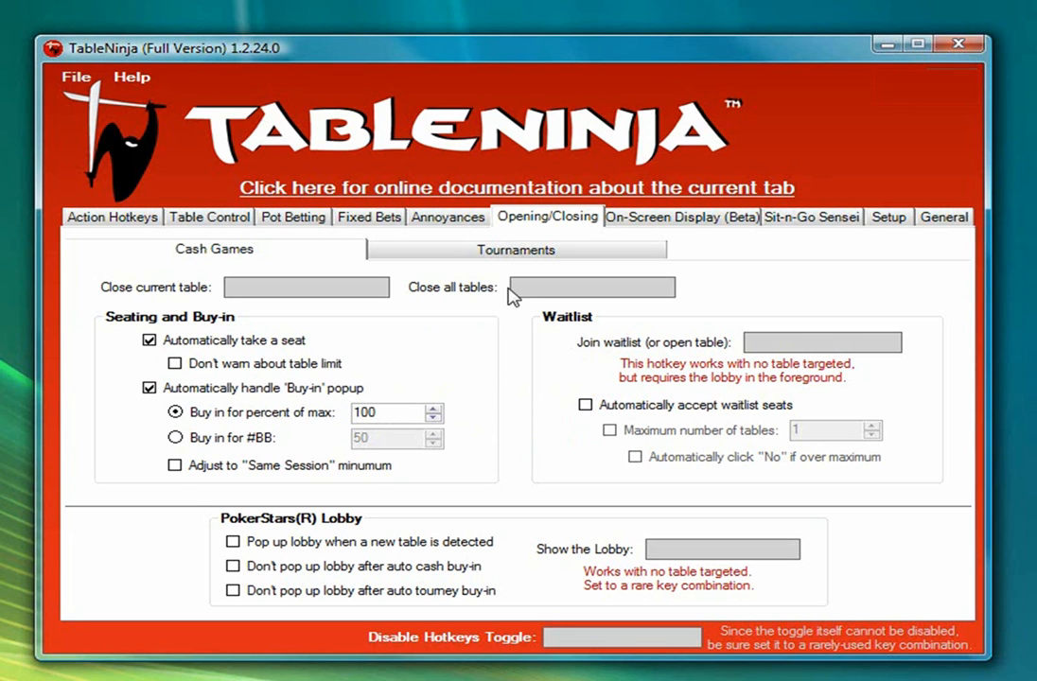
click(590, 287)
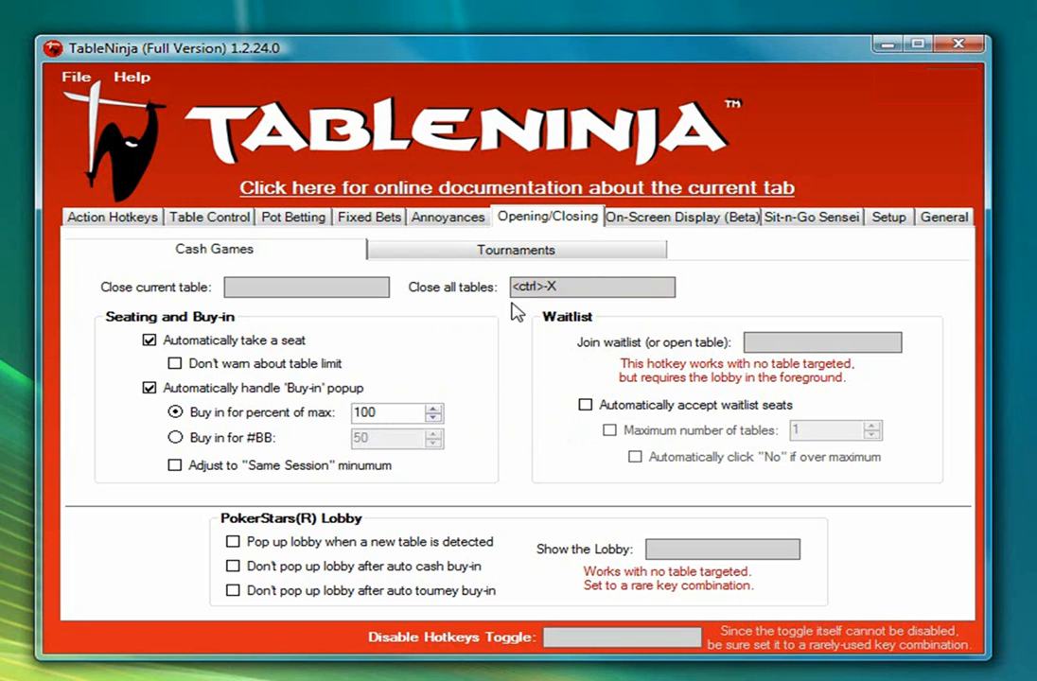
mouse_move(494, 316)
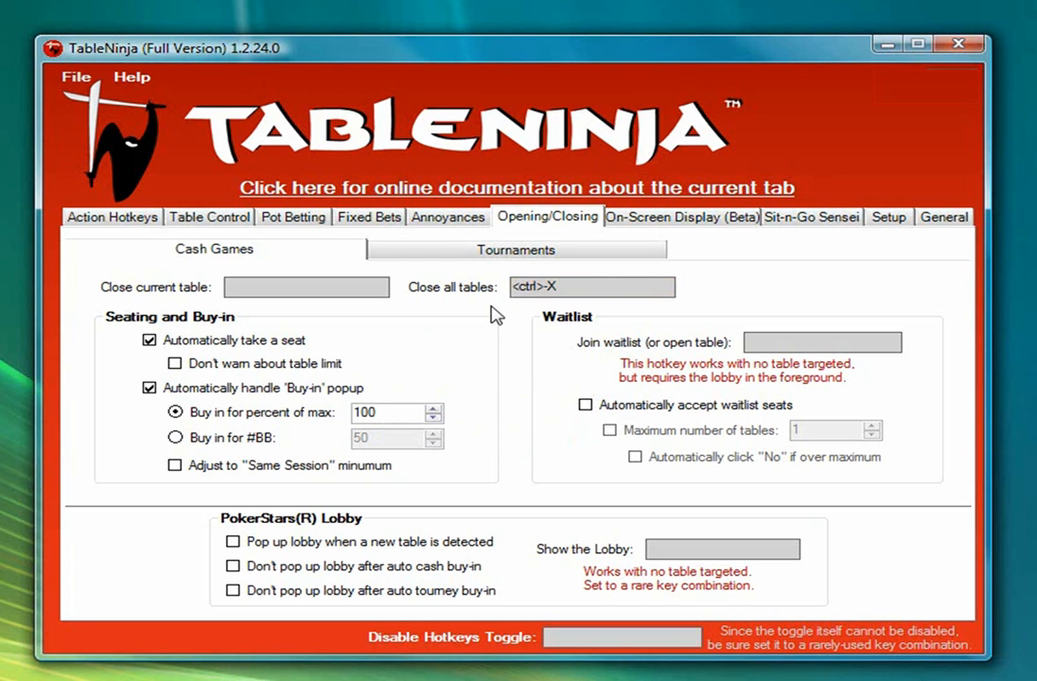
mouse_move(482, 318)
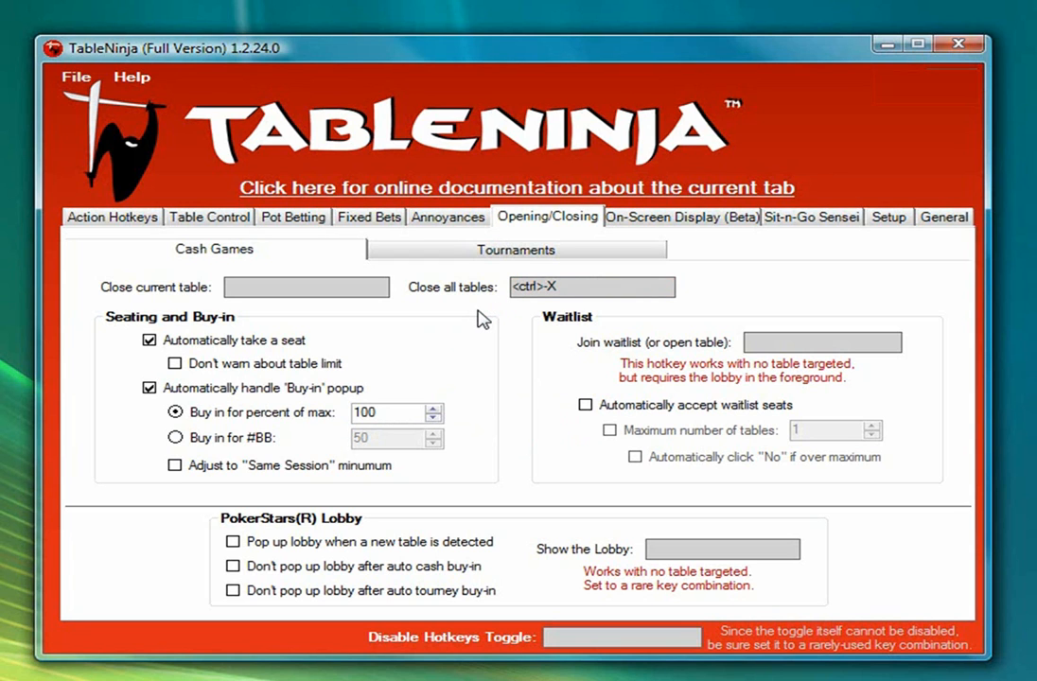
mouse_move(477, 324)
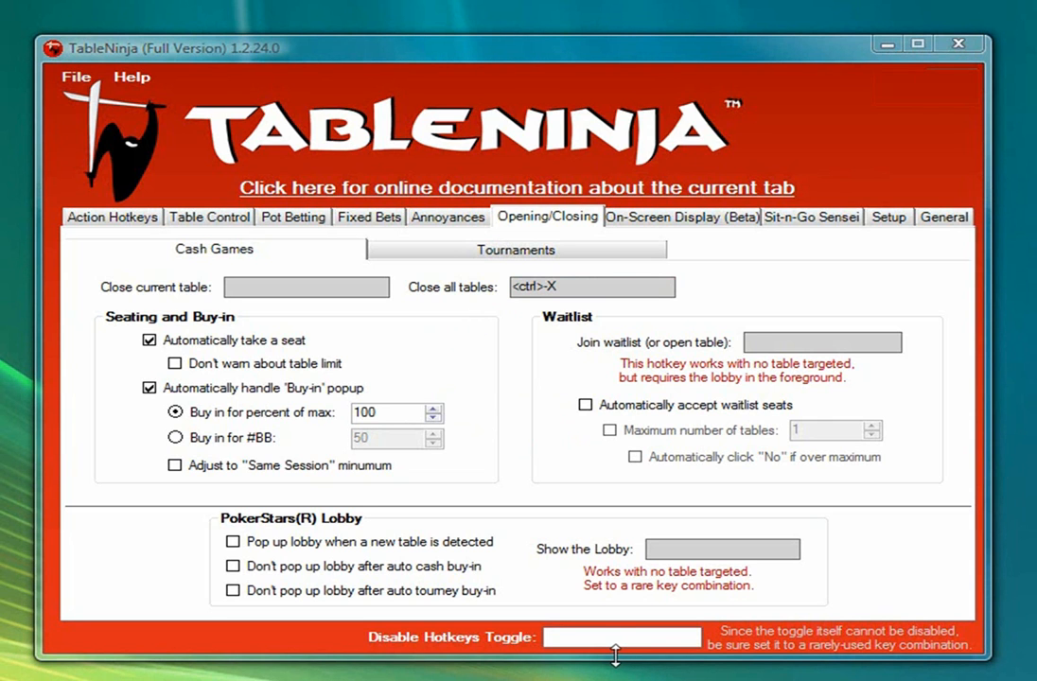
mouse_move(446, 640)
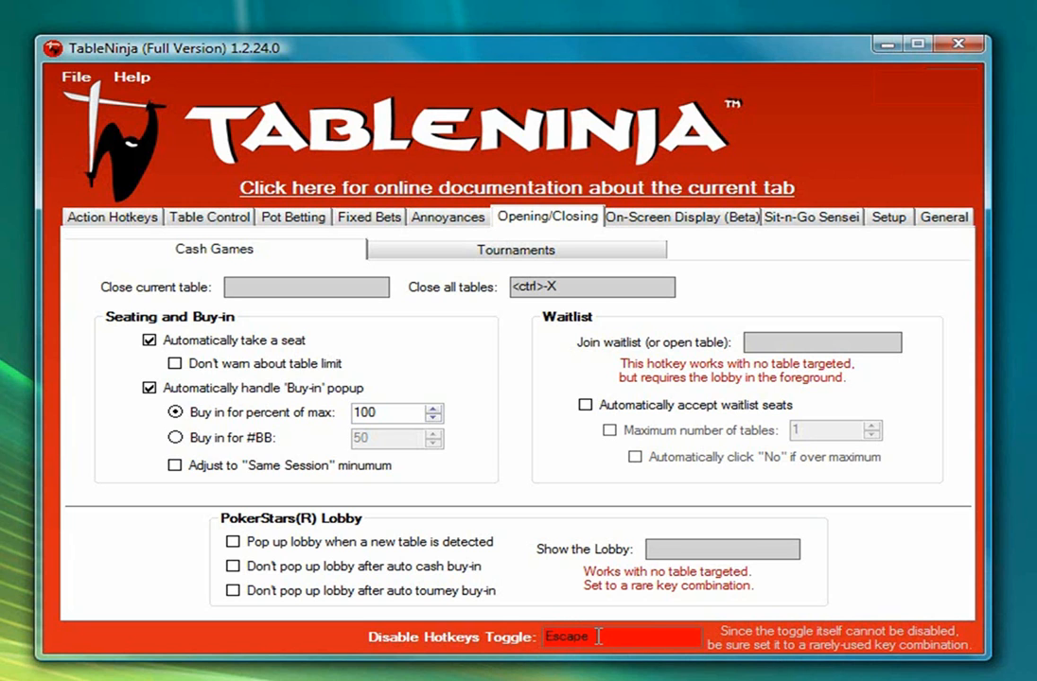
Step: Accept Escape as the key that toggles all hotkeys off and on
click(621, 636)
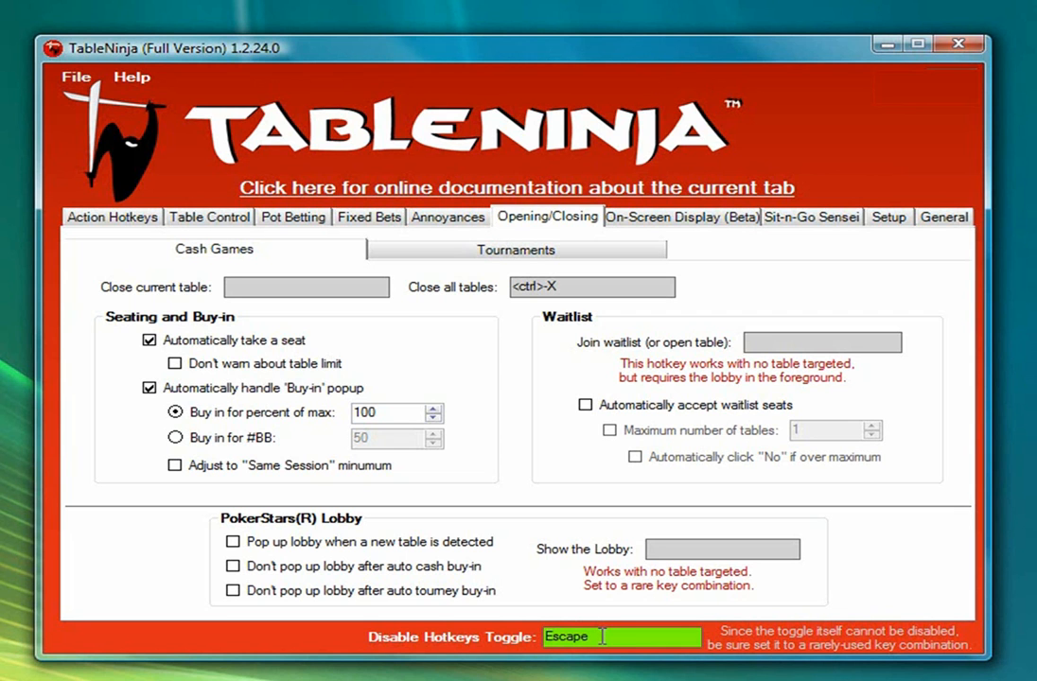
click(915, 43)
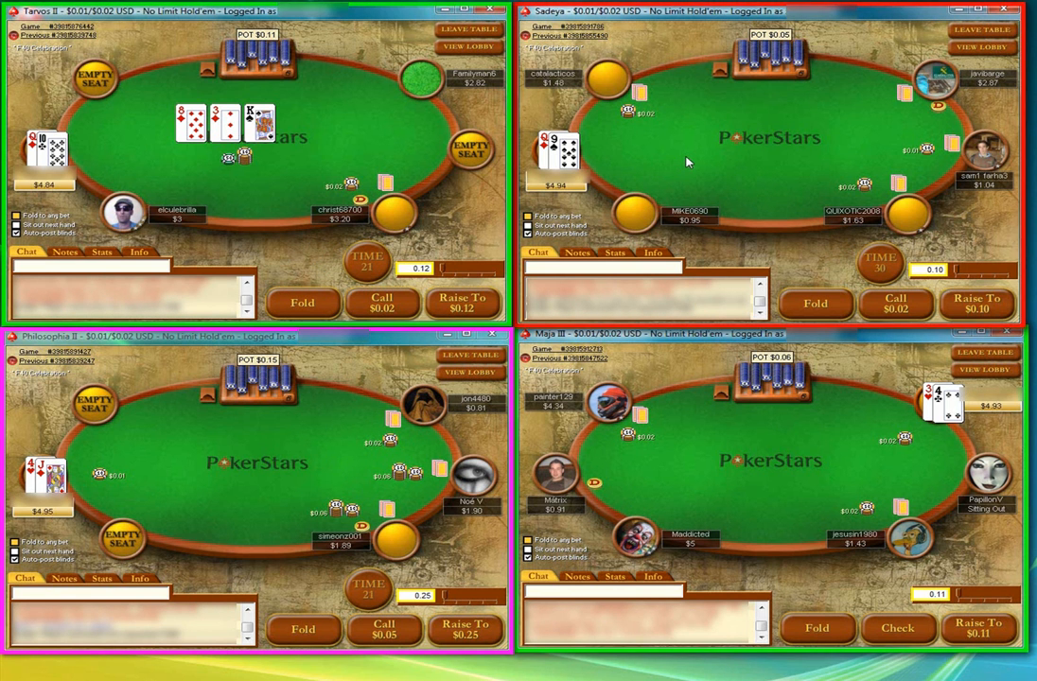
mouse_move(653, 155)
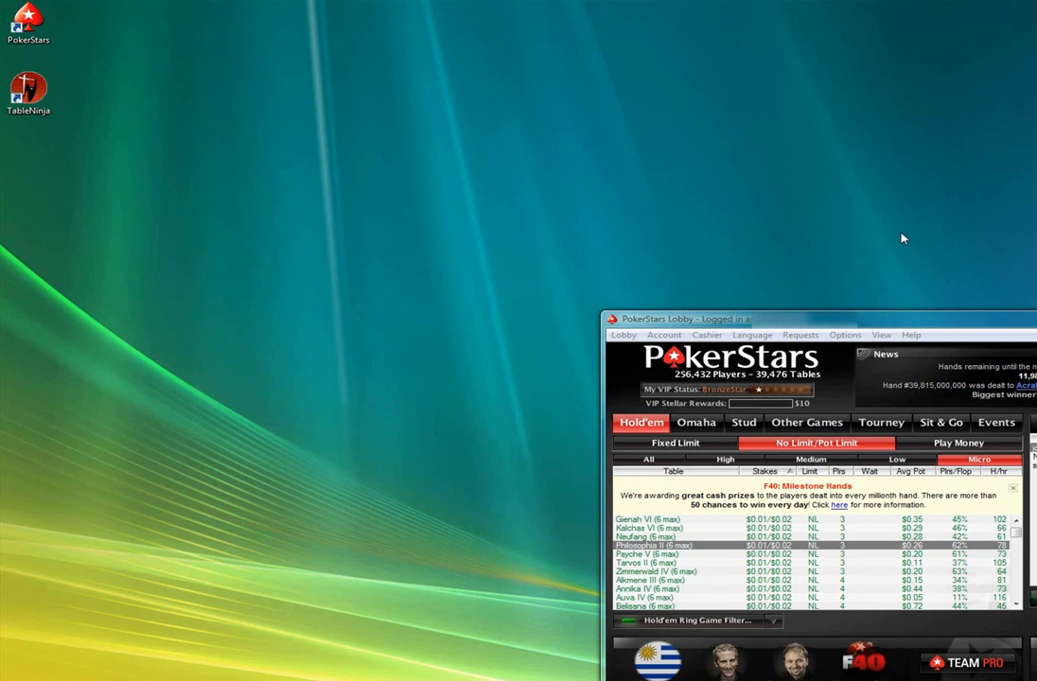
mouse_move(766, 219)
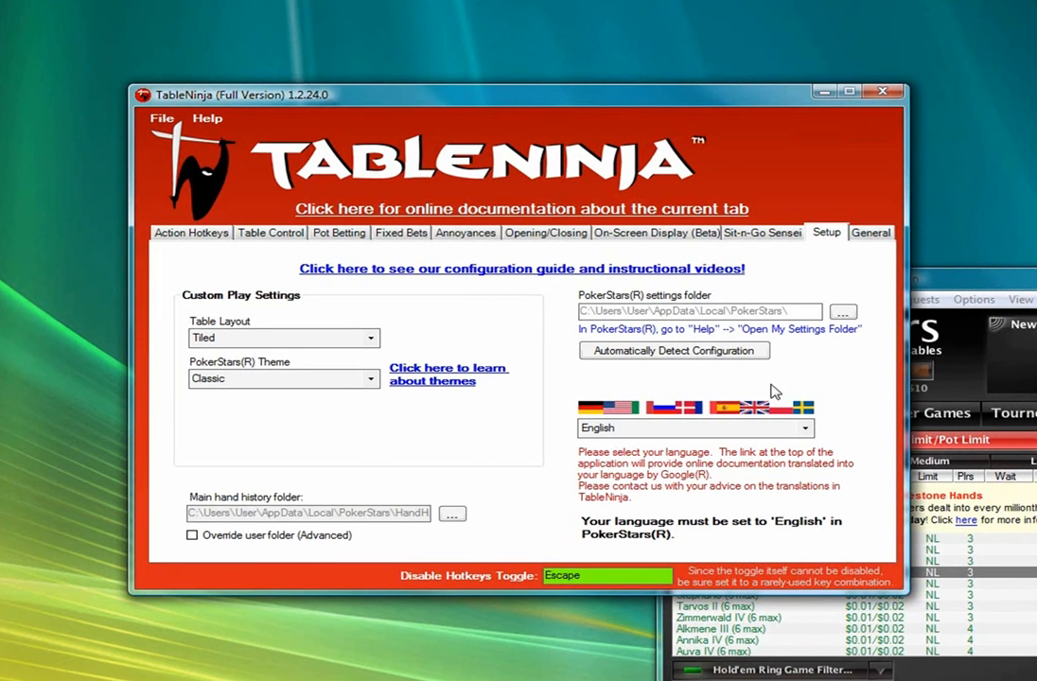
mouse_move(669, 368)
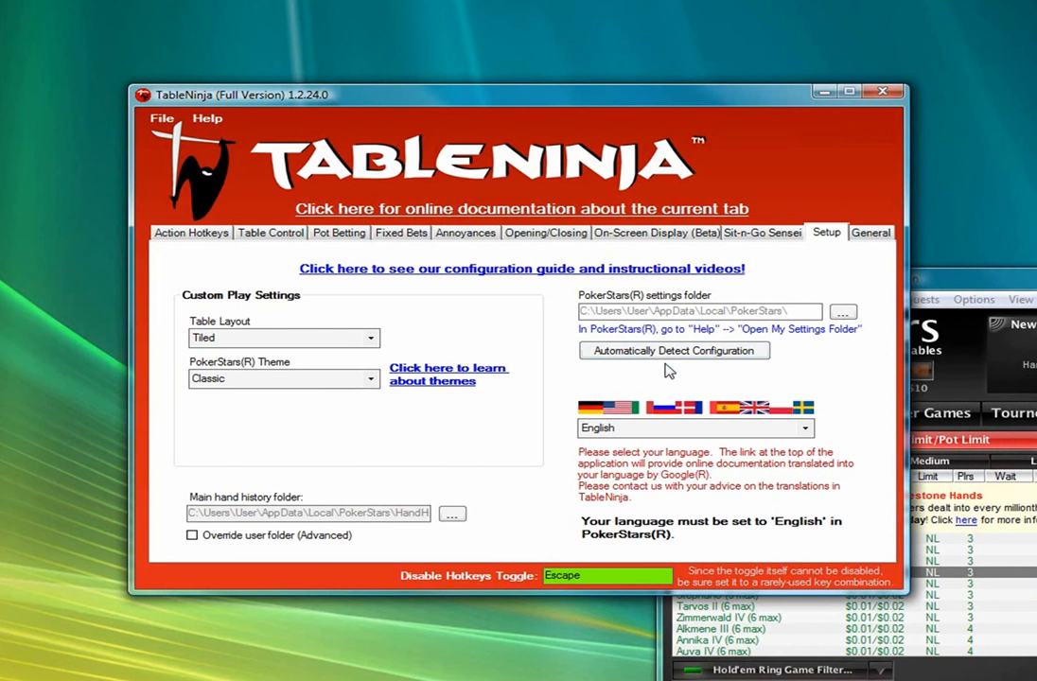
mouse_move(567, 321)
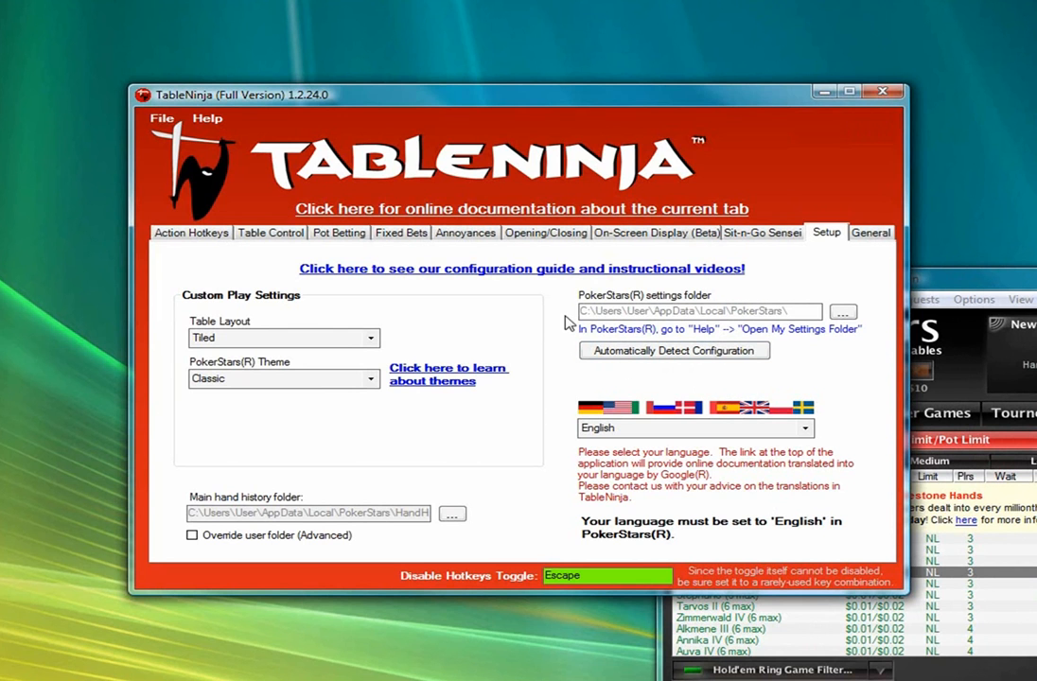
Step: Review the Opening/Closing settings again, then return to the Pot Betting defaults
click(545, 233)
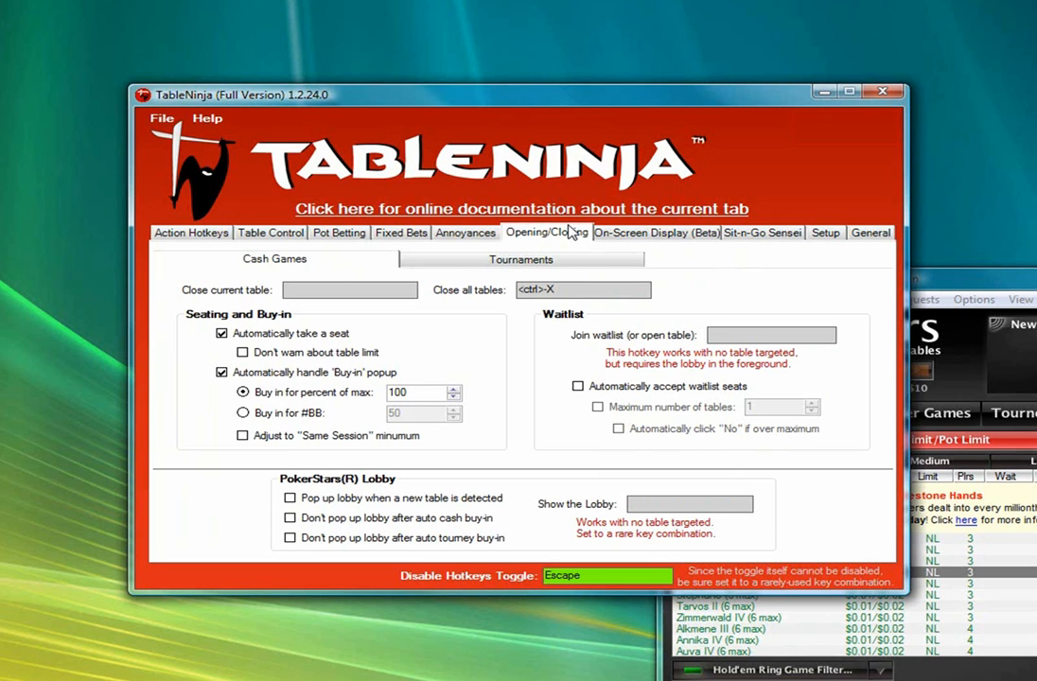
mouse_move(605, 386)
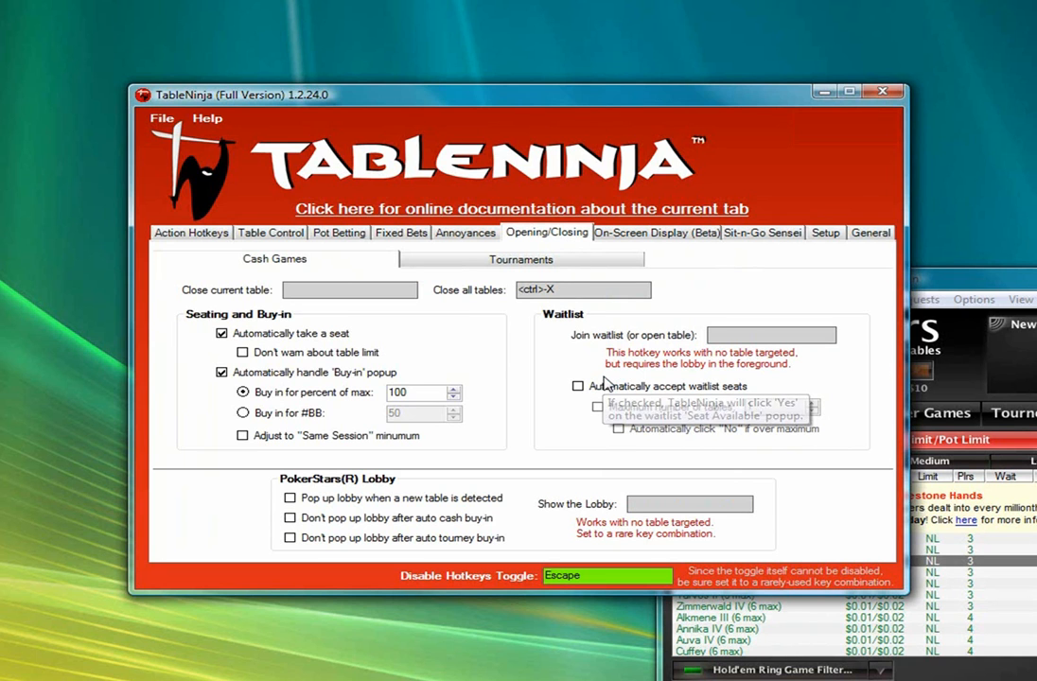
mouse_move(575, 321)
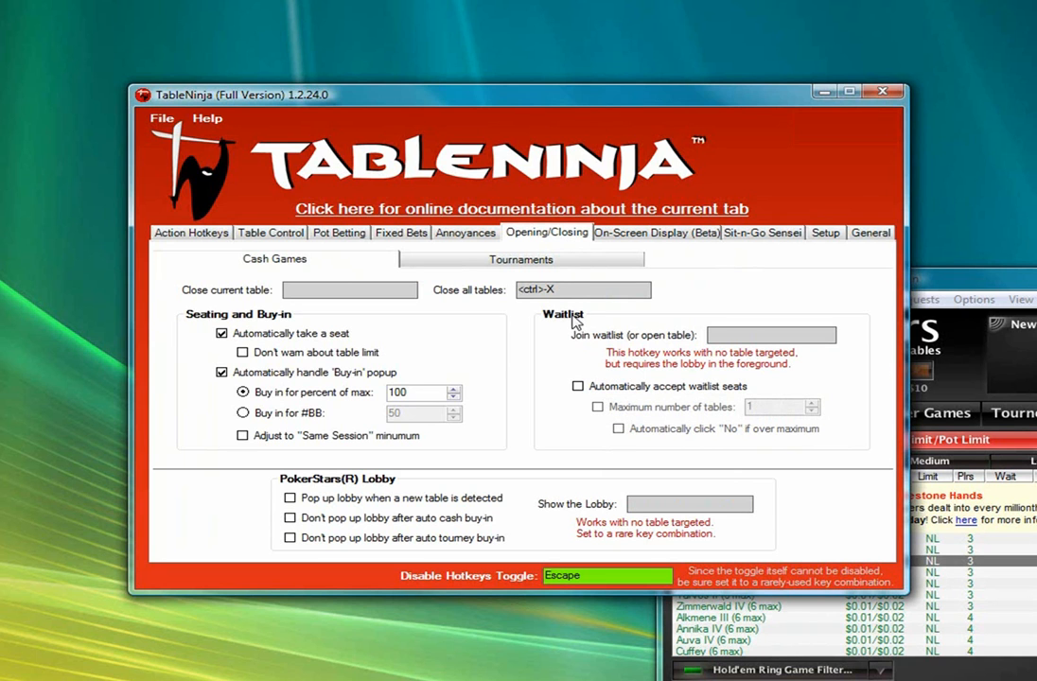
mouse_move(590, 395)
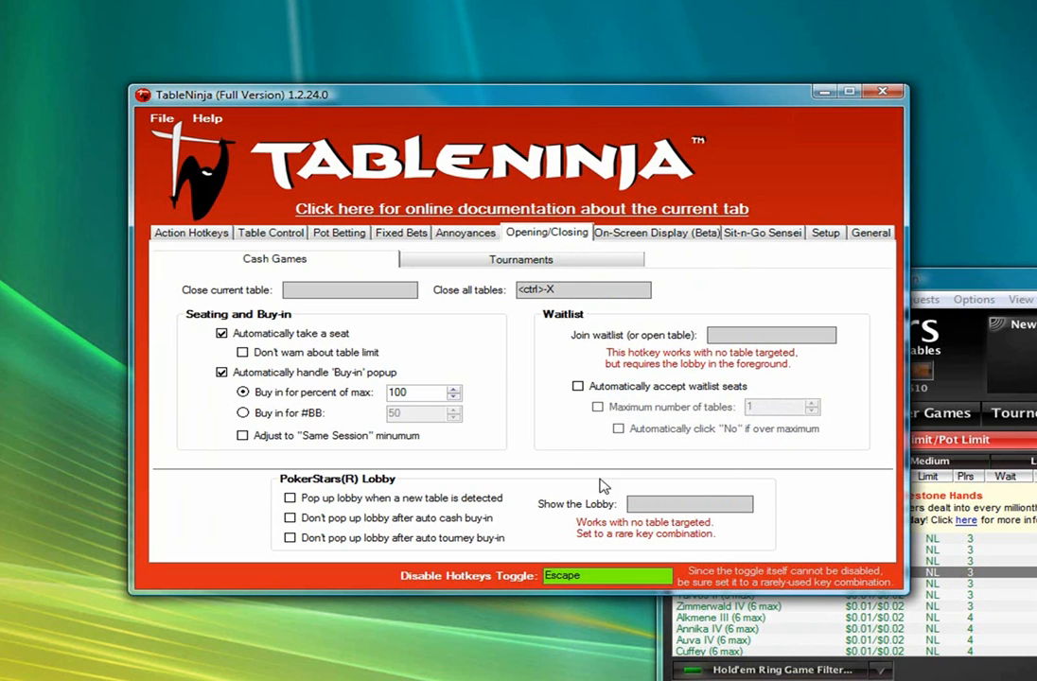
mouse_move(859, 424)
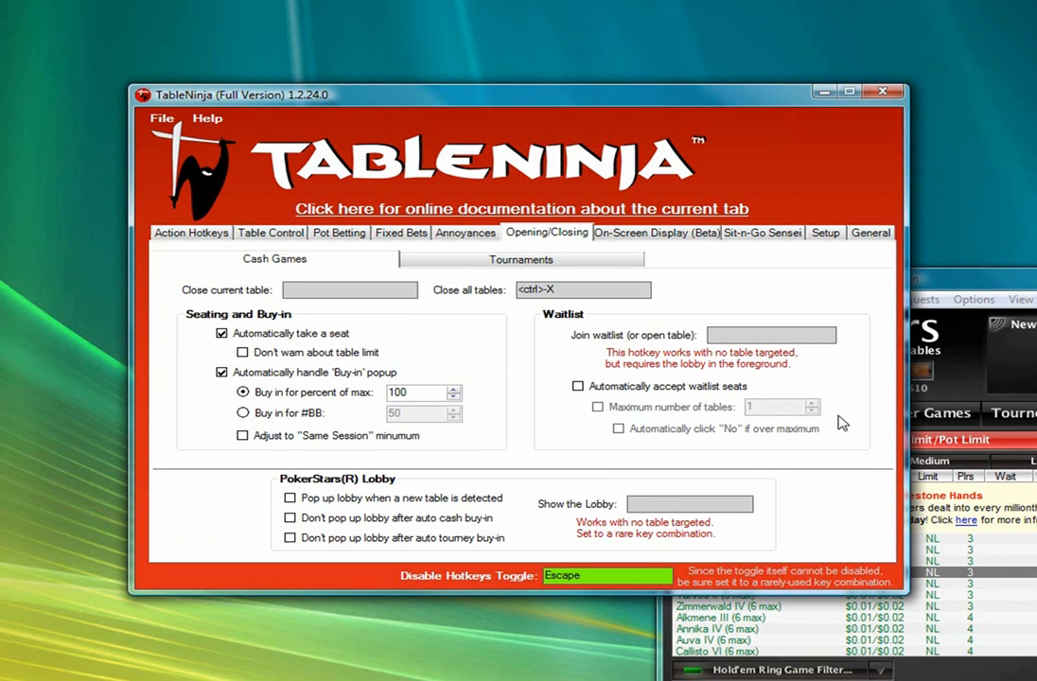
mouse_move(847, 418)
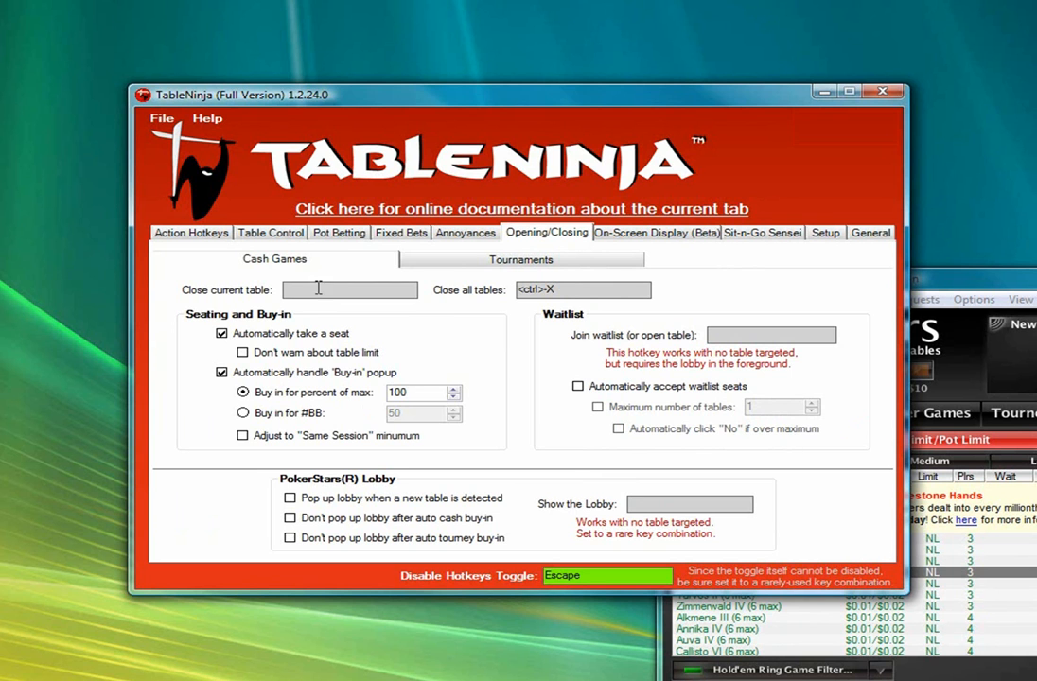
click(339, 233)
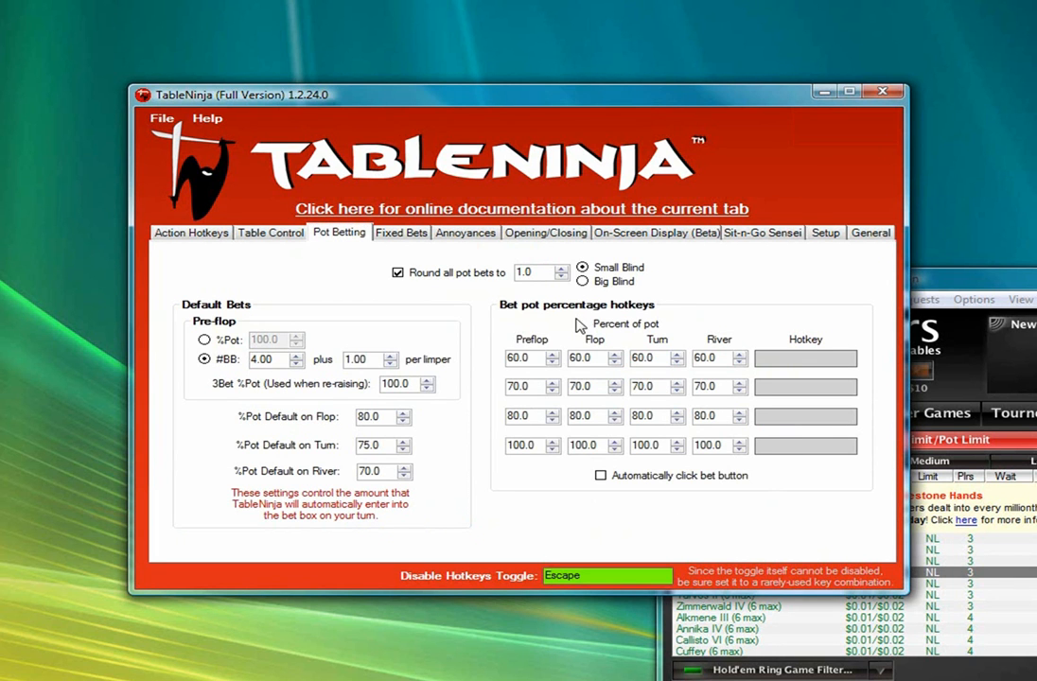
mouse_move(552, 329)
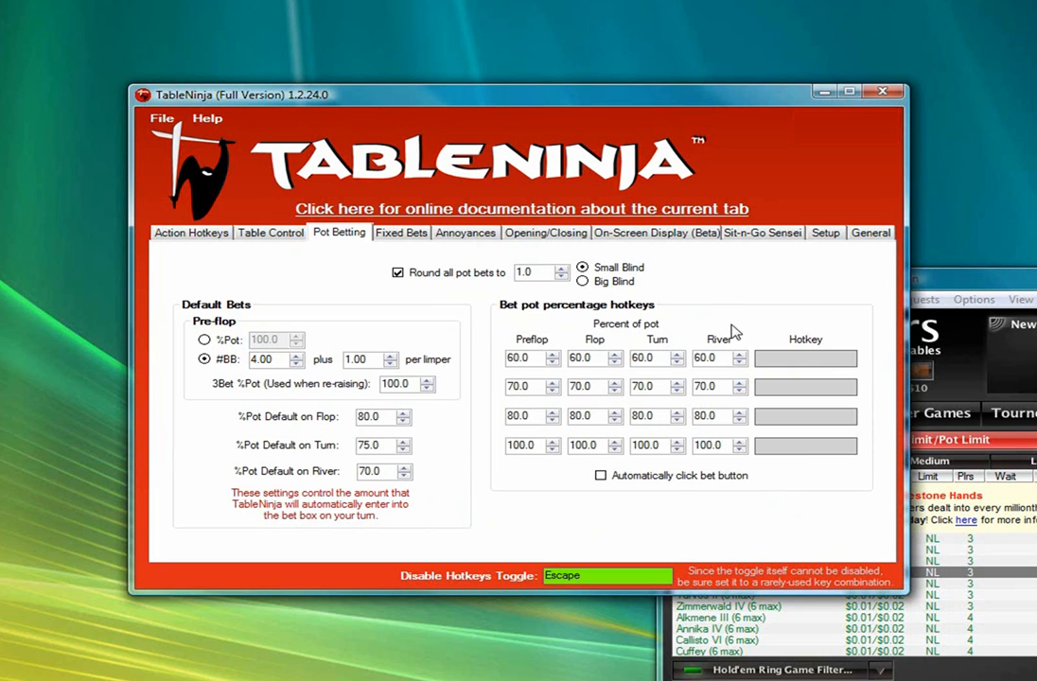
mouse_move(700, 324)
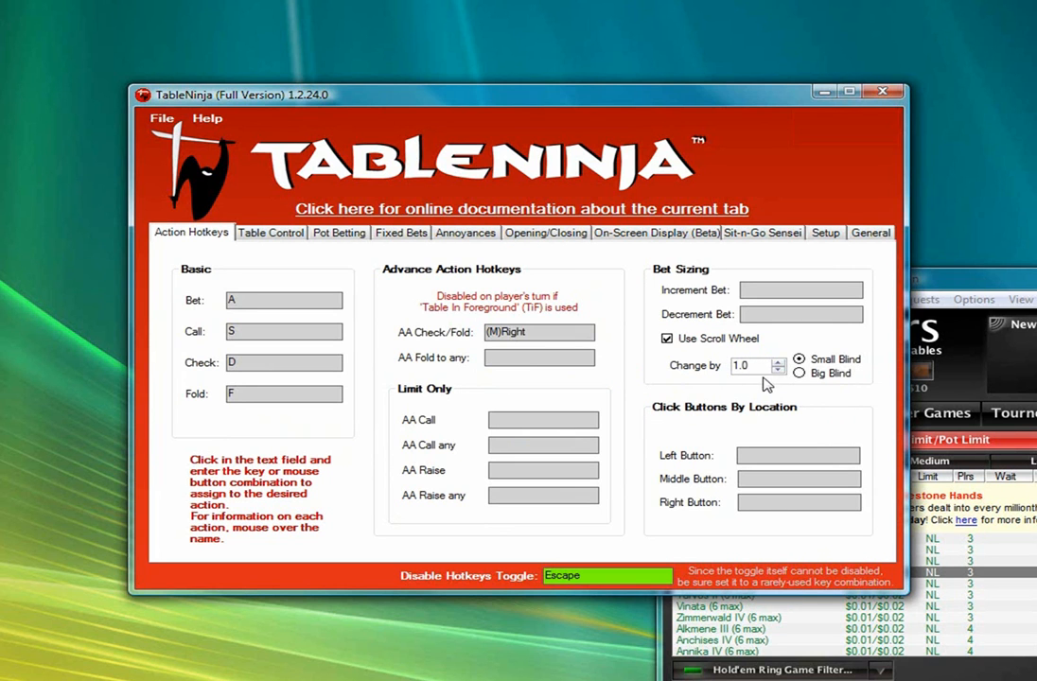
mouse_move(643, 396)
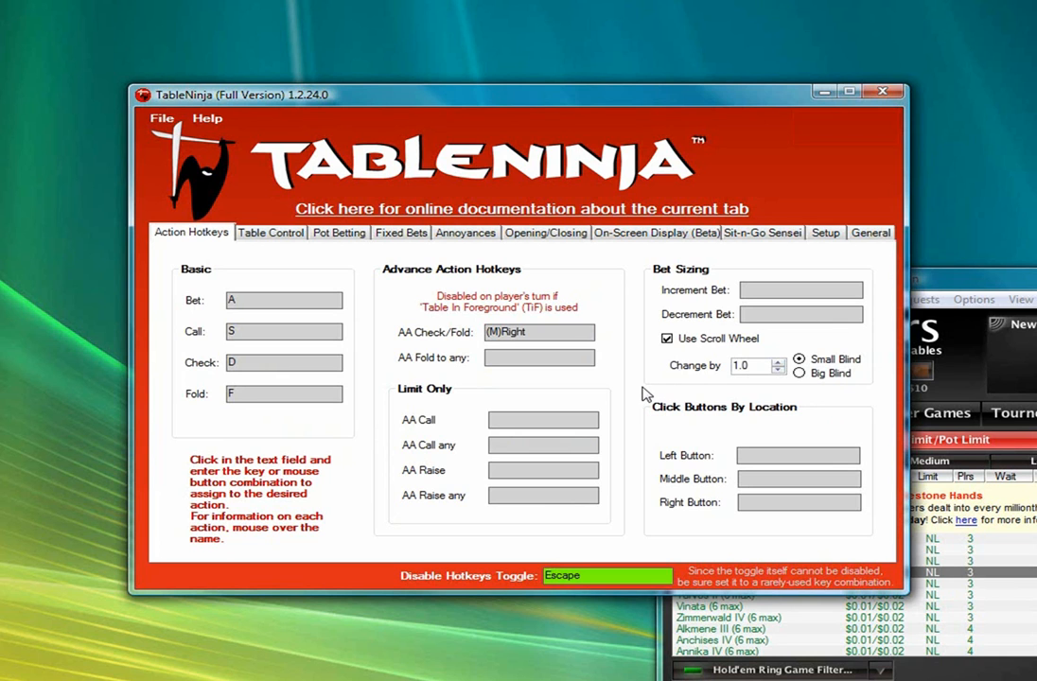